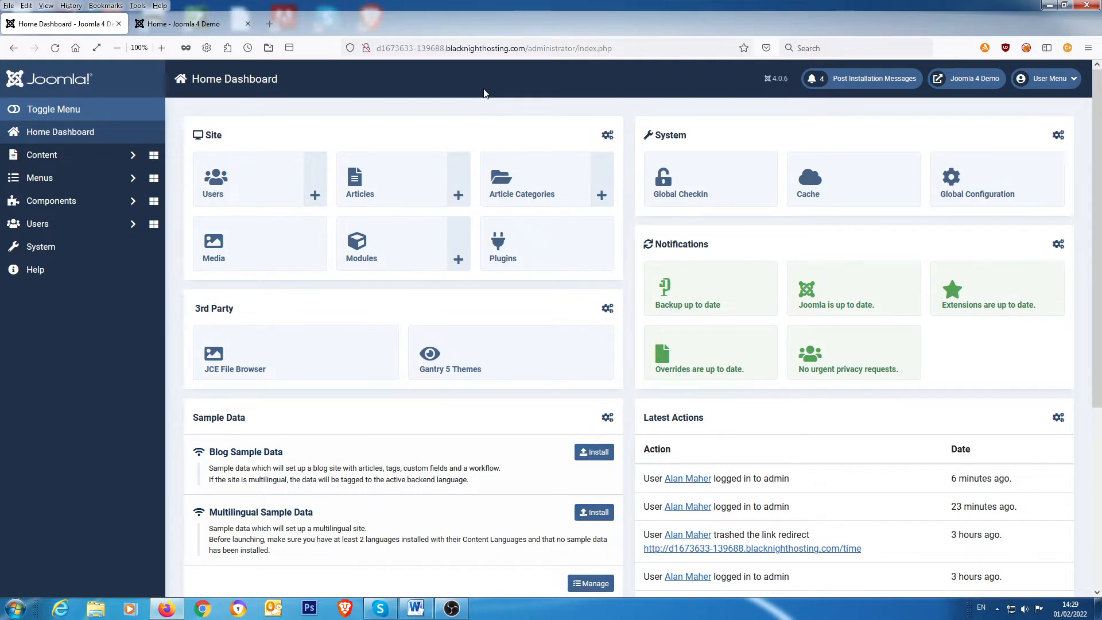
{"action": "mouse_move", "coordinate": [401, 41]}
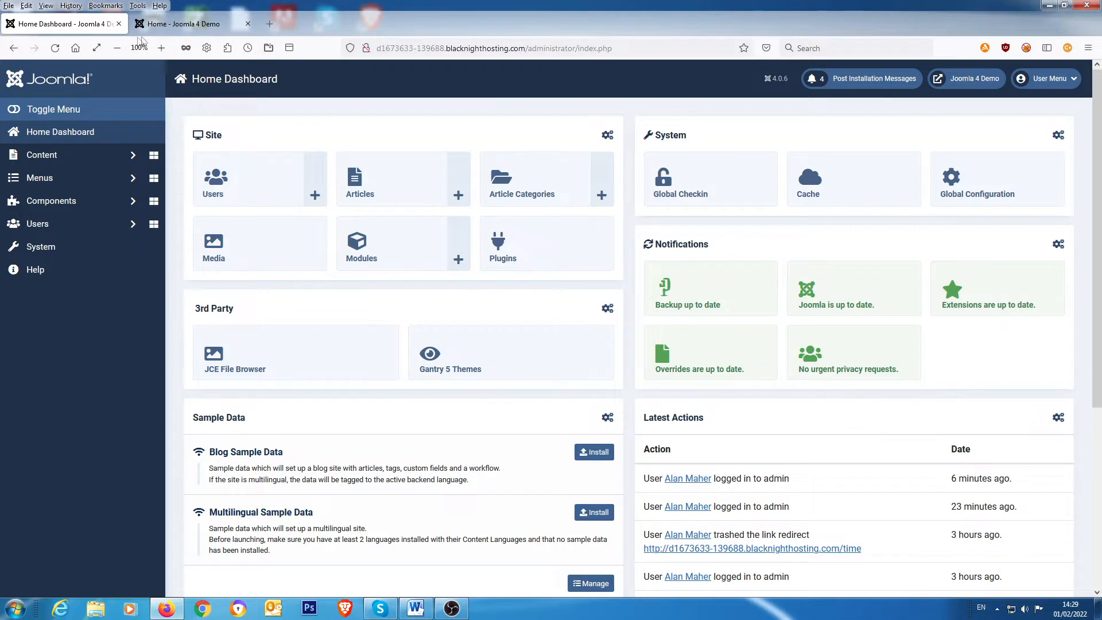
Step: Show the empty User Registration form via the Main Menu's Registration Form link on the front end
{"action": "left_click", "coordinate": [186, 23]}
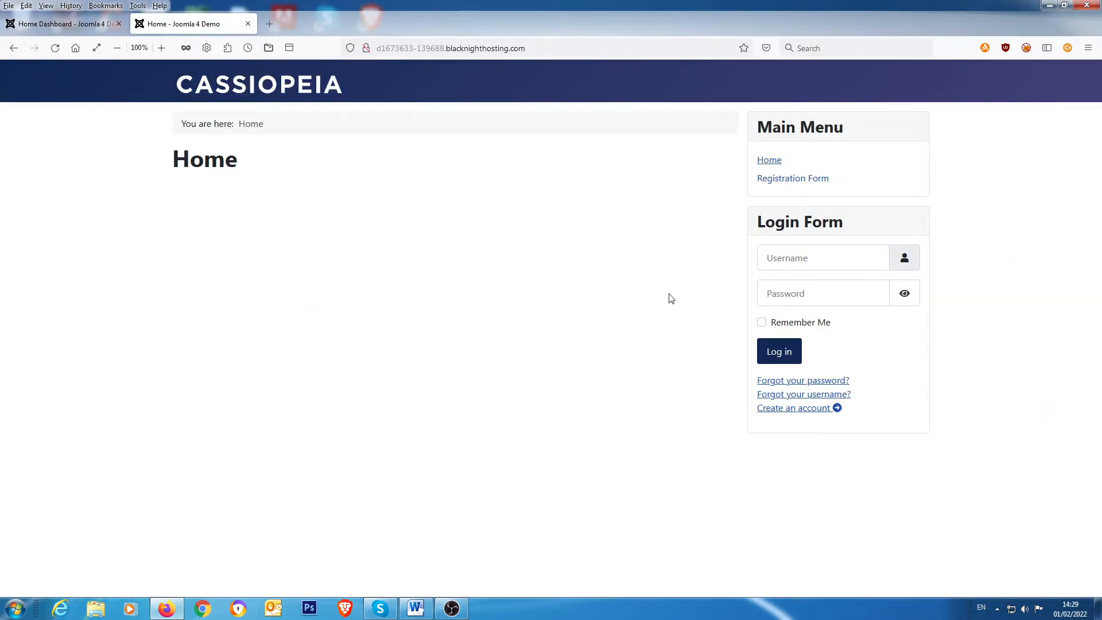
{"action": "mouse_move", "coordinate": [705, 311]}
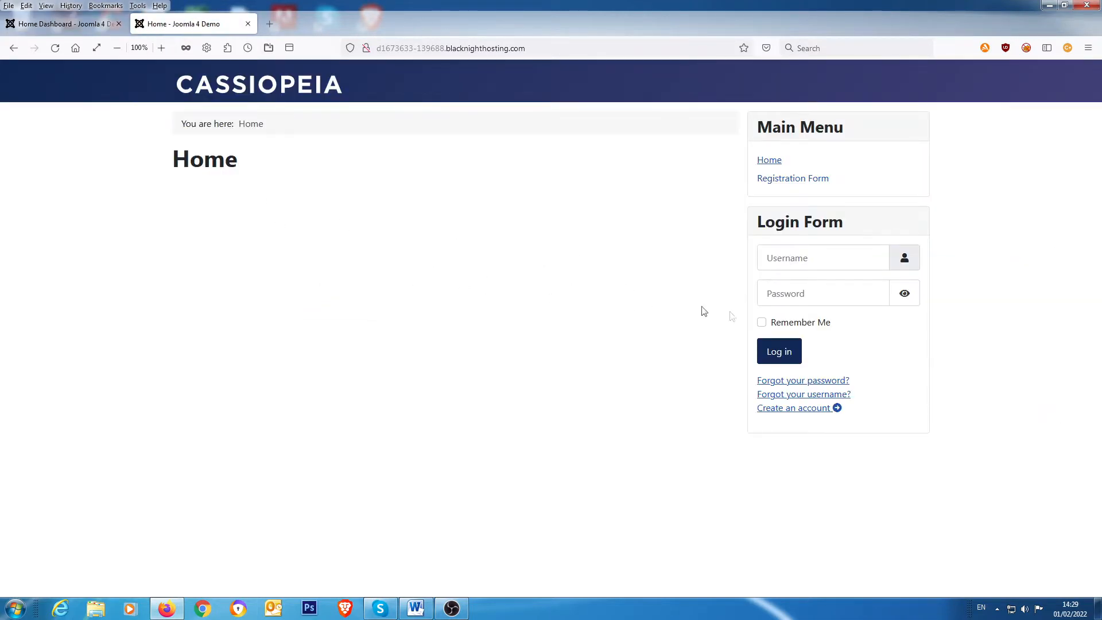
{"action": "left_click", "coordinate": [794, 407]}
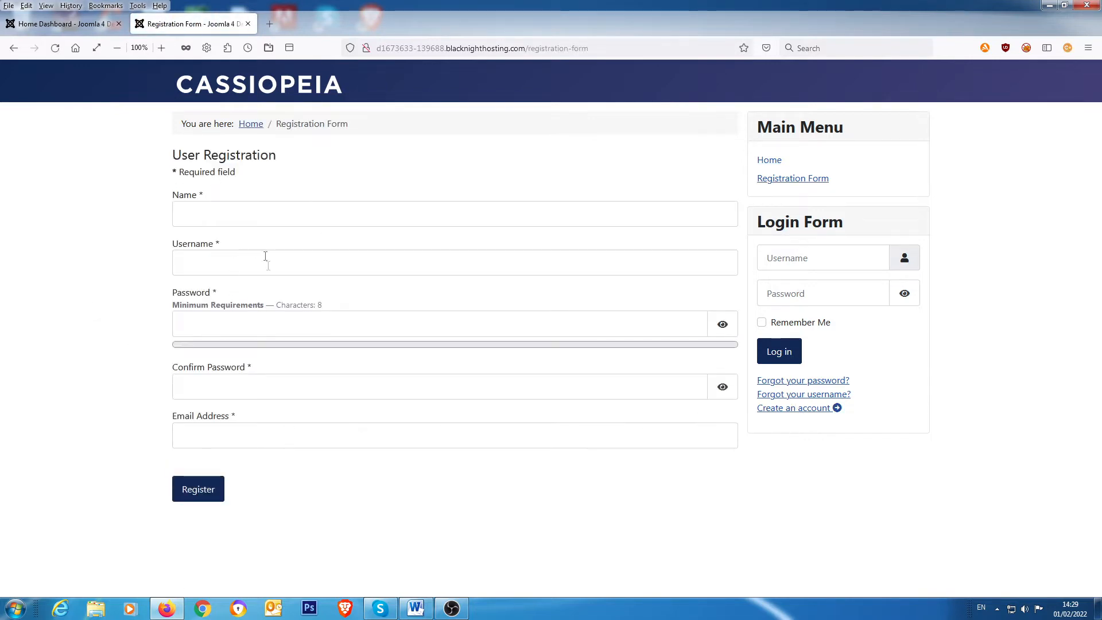
{"action": "mouse_move", "coordinate": [228, 362]}
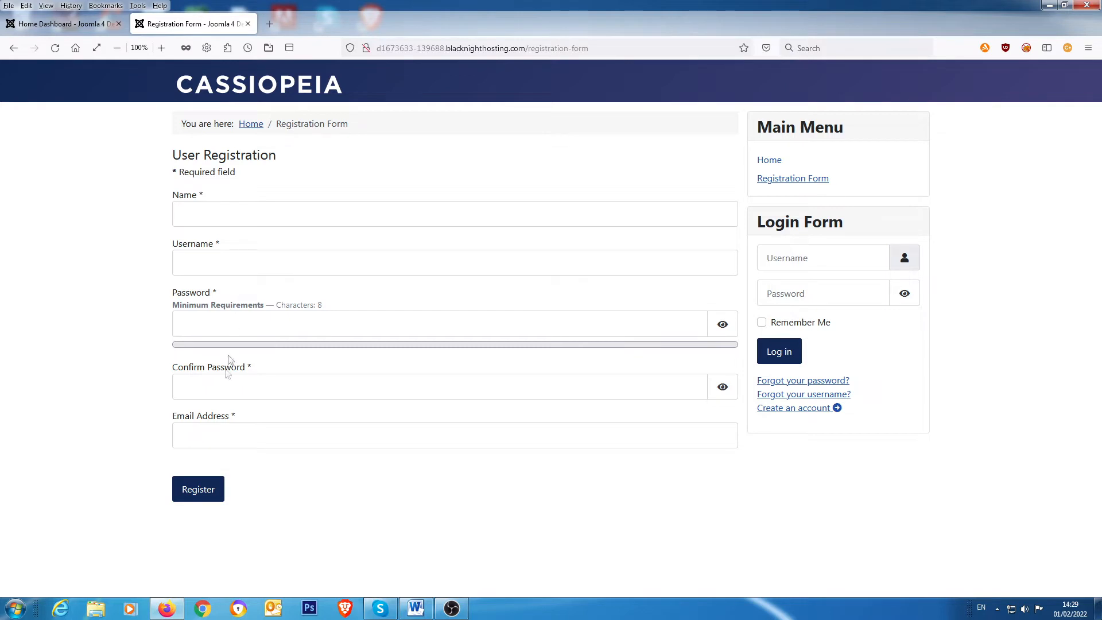
{"action": "left_click", "coordinate": [198, 489]}
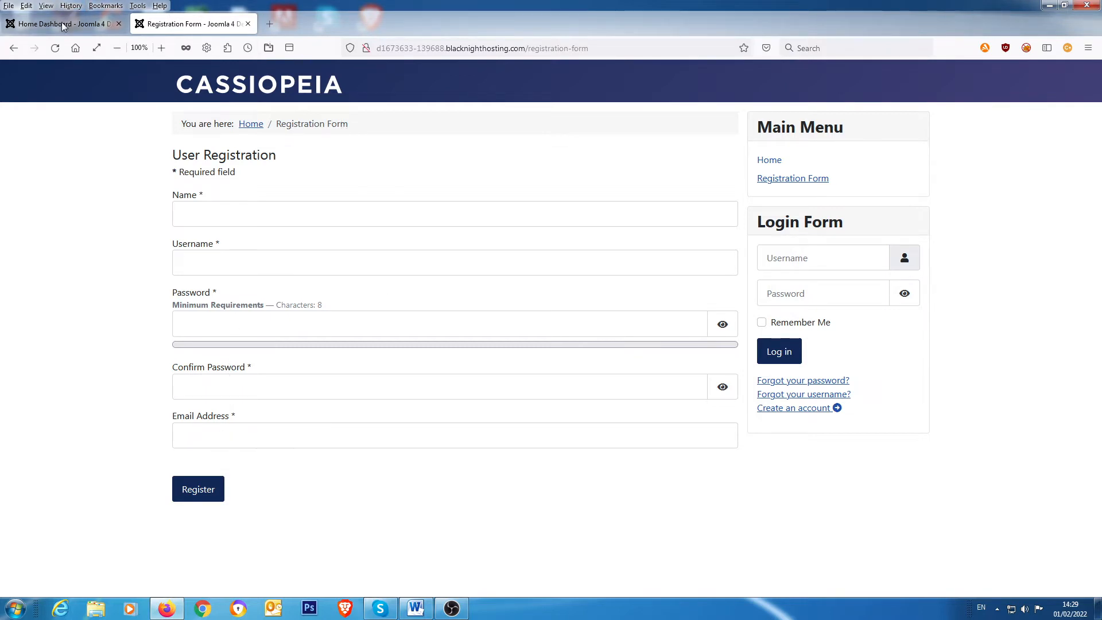
Step: In the admin Plugins list filtered by 'profile', enable the User - Profile plugin
{"action": "left_click", "coordinate": [60, 23]}
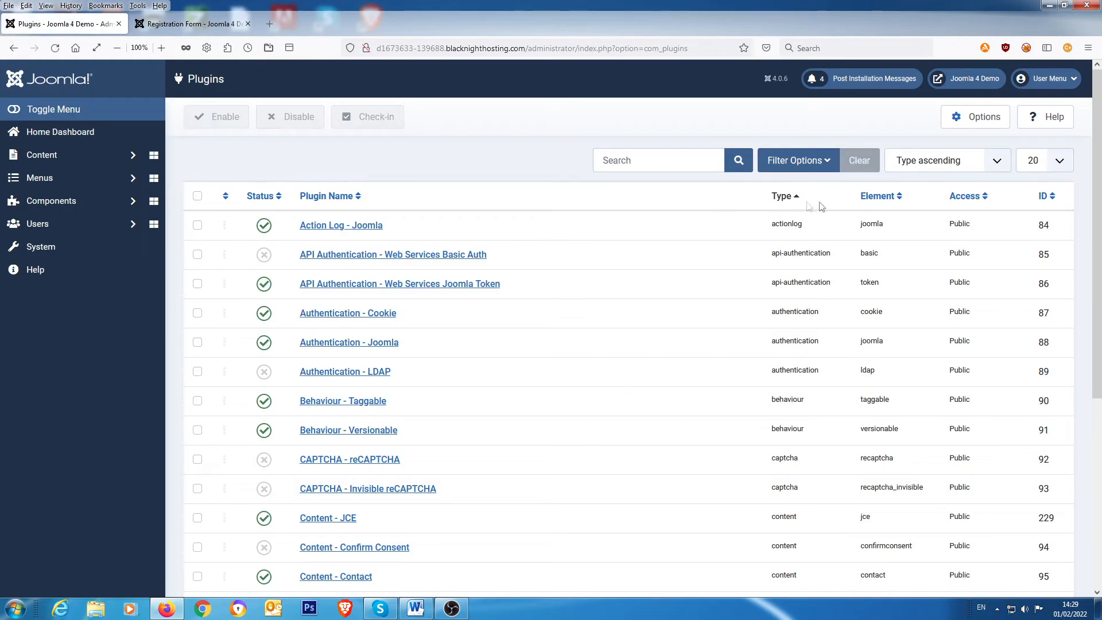
{"action": "left_click", "coordinate": [658, 159]}
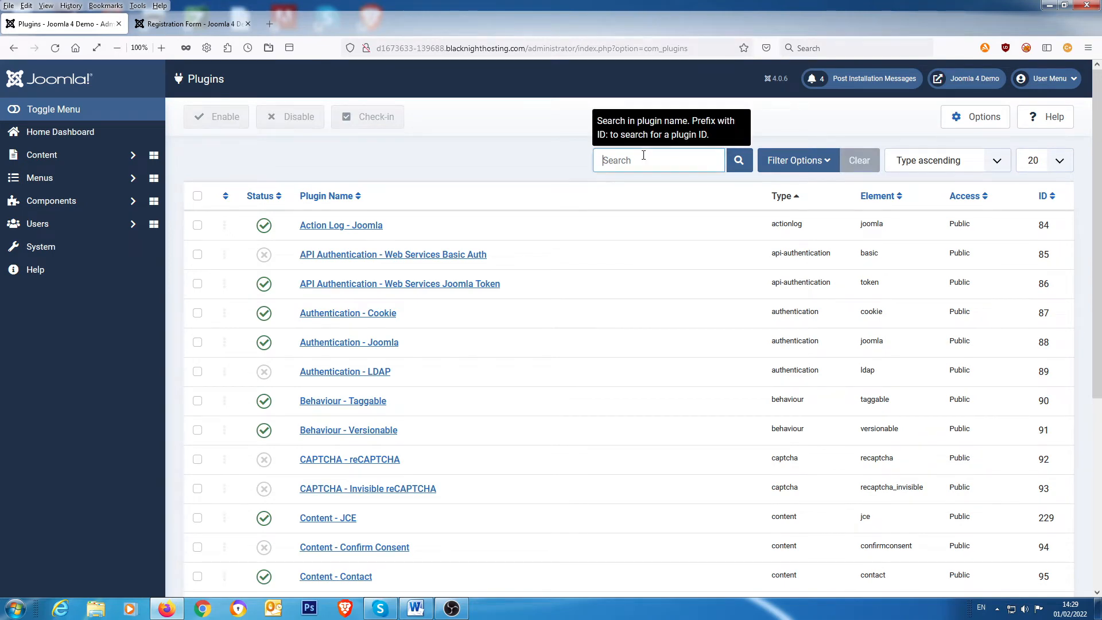
{"action": "type", "text": "profile"}
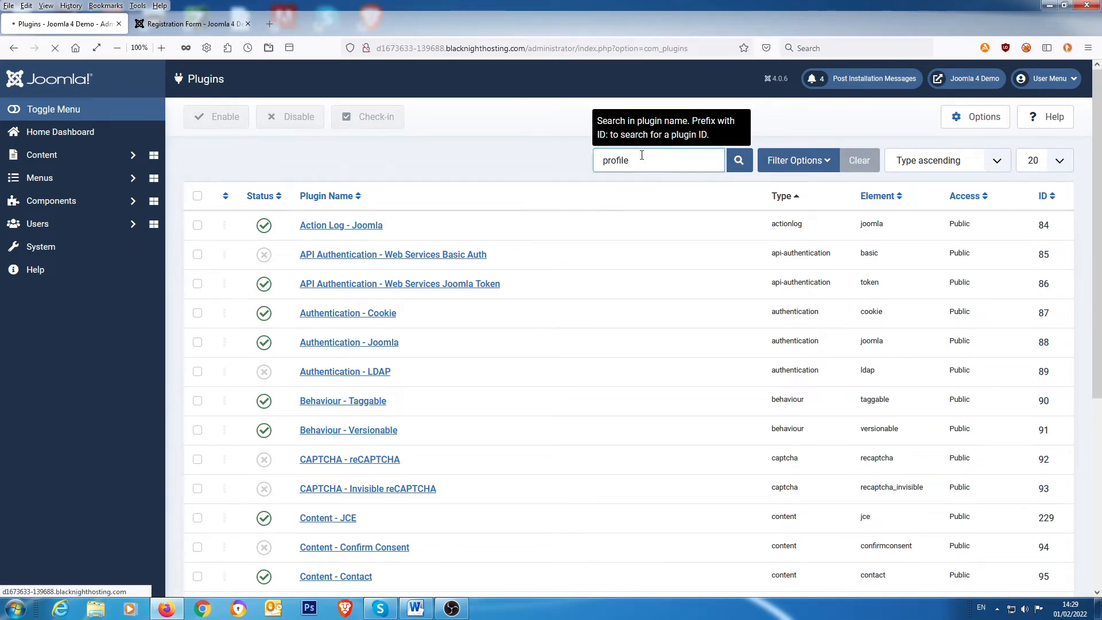
{"action": "left_click", "coordinate": [738, 161]}
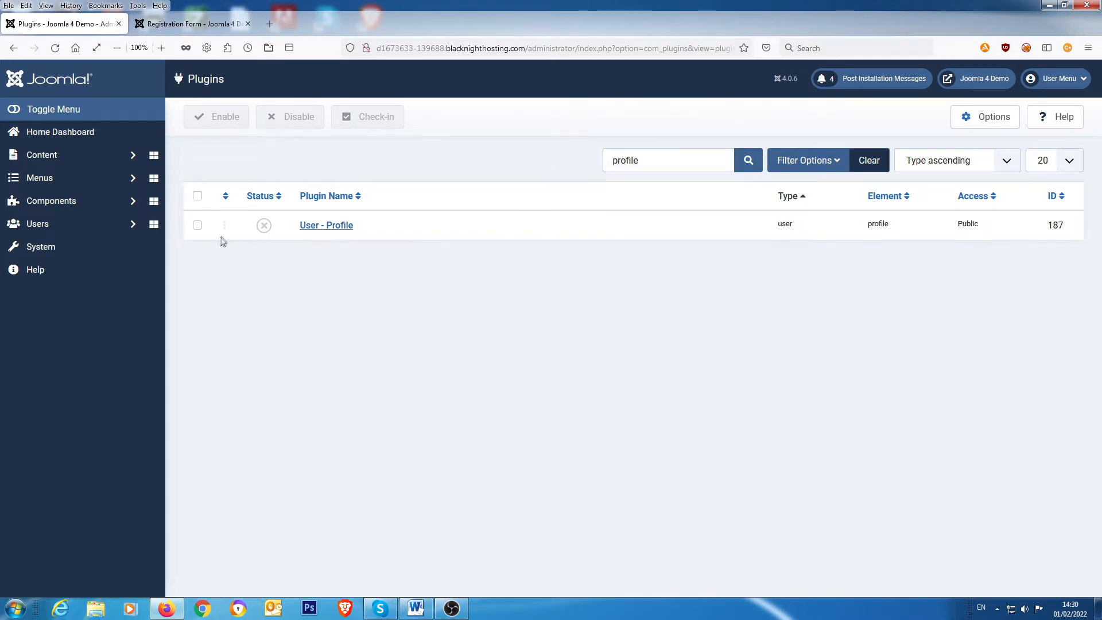
{"action": "mouse_move", "coordinate": [264, 225]}
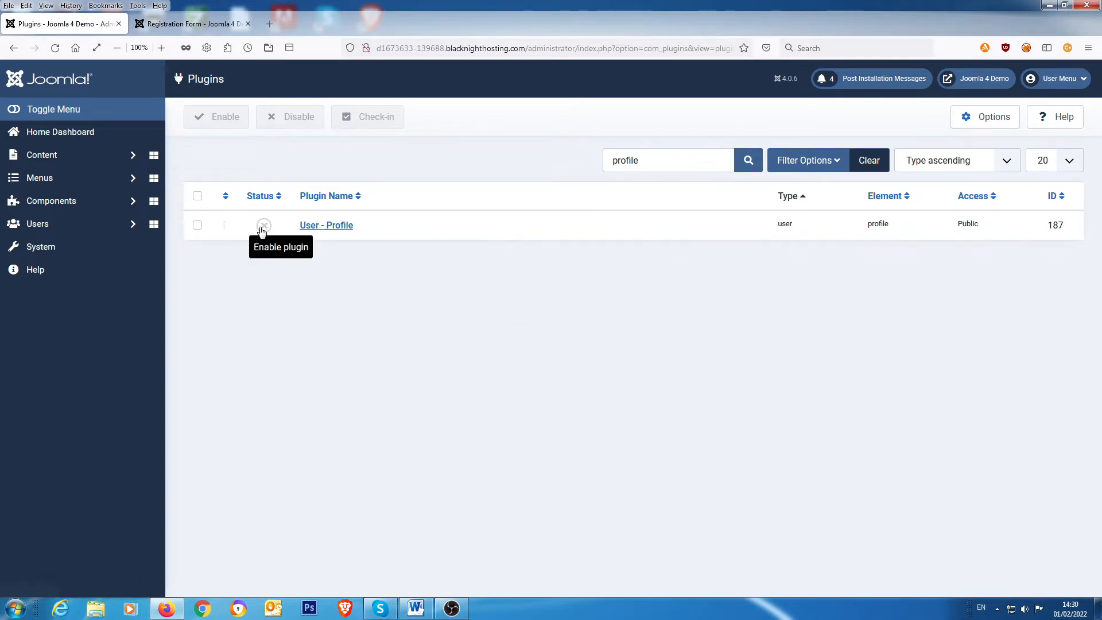
{"action": "left_click", "coordinate": [264, 225]}
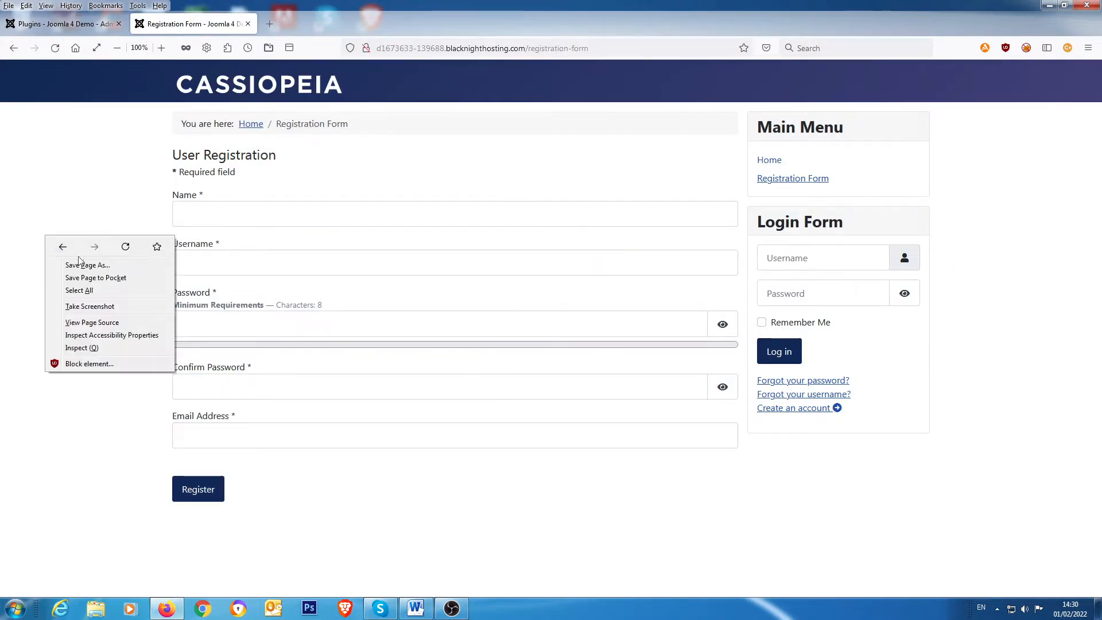
Step: Reload the registration page and scroll through the new User Profile section with its Date of Birth field
{"action": "left_click", "coordinate": [125, 246]}
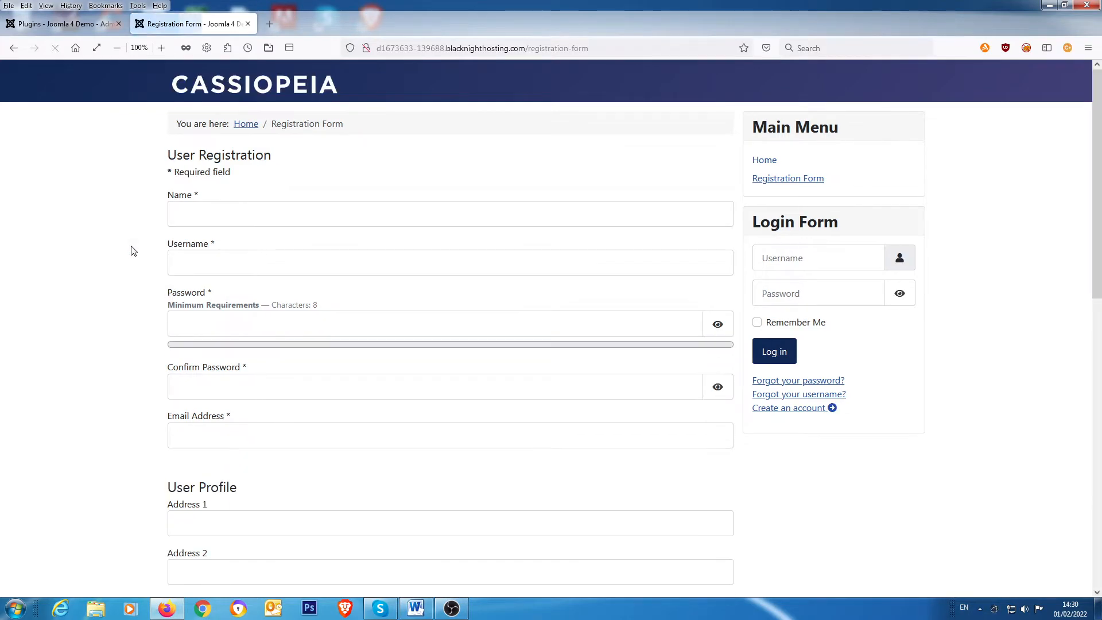
{"action": "scroll", "scroll_direction": "down", "scroll_amount": 3}
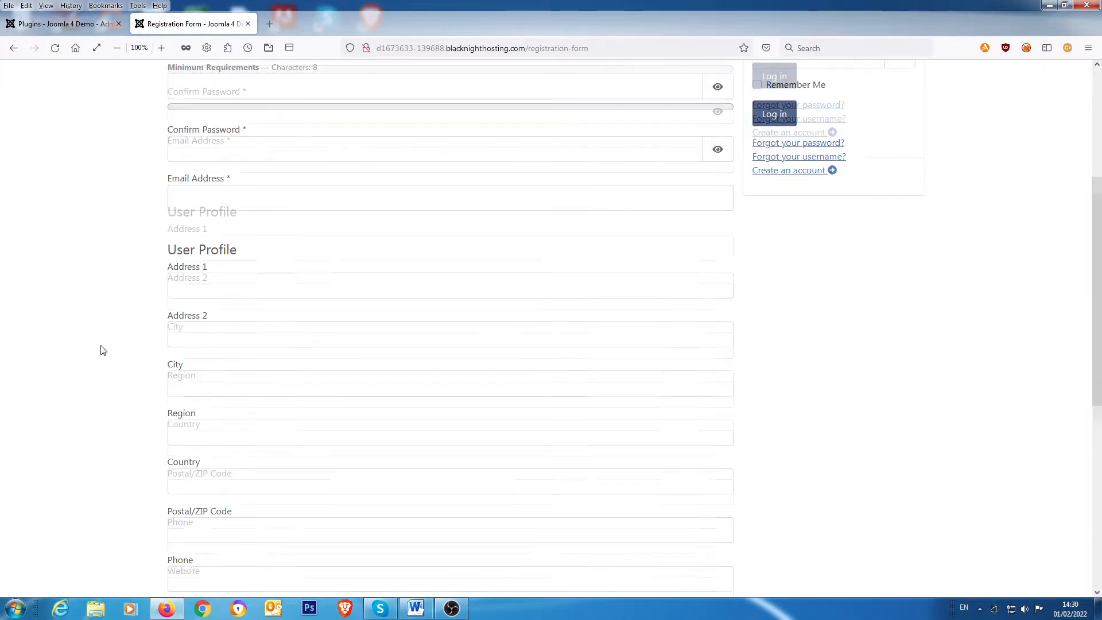
{"action": "scroll", "scroll_direction": "down", "scroll_amount": 3}
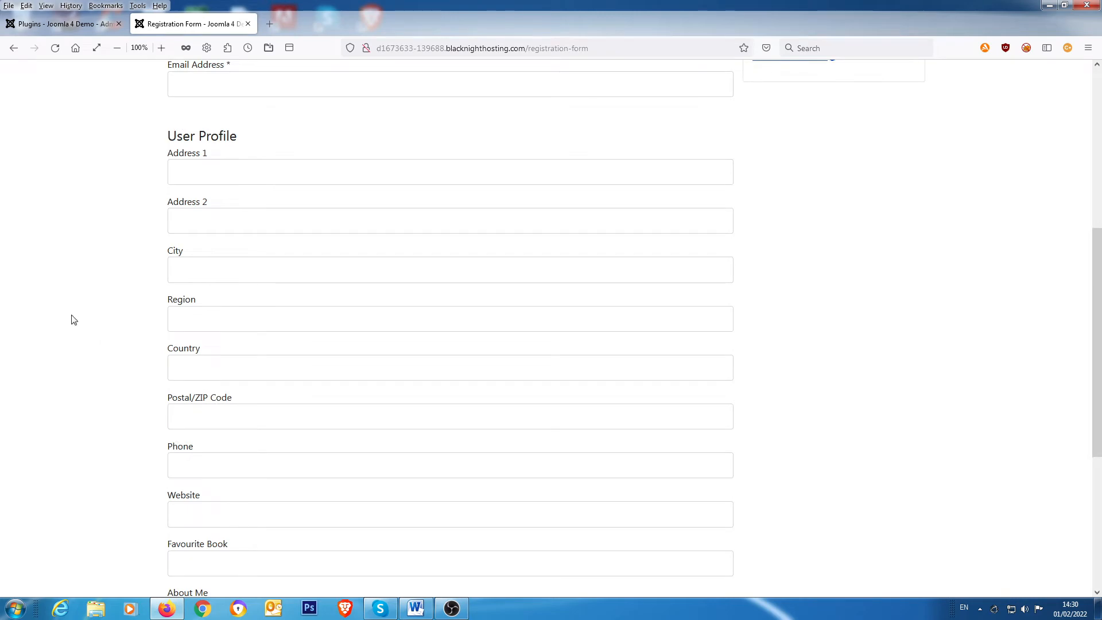
{"action": "scroll", "scroll_direction": "down", "scroll_amount": 3}
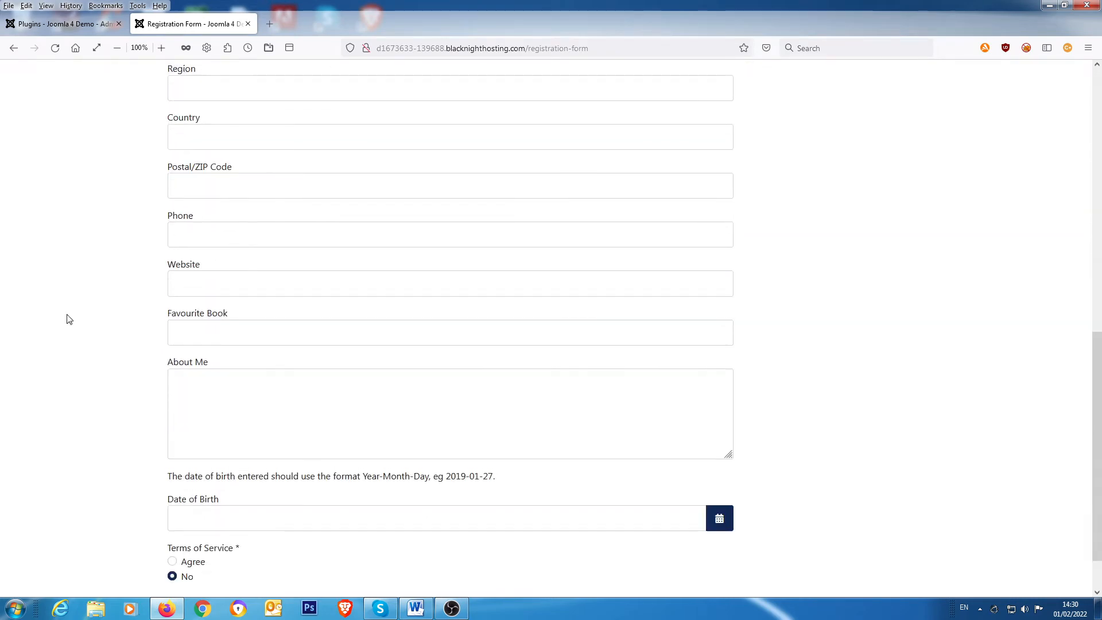
{"action": "scroll", "scroll_direction": "up", "scroll_amount": 3}
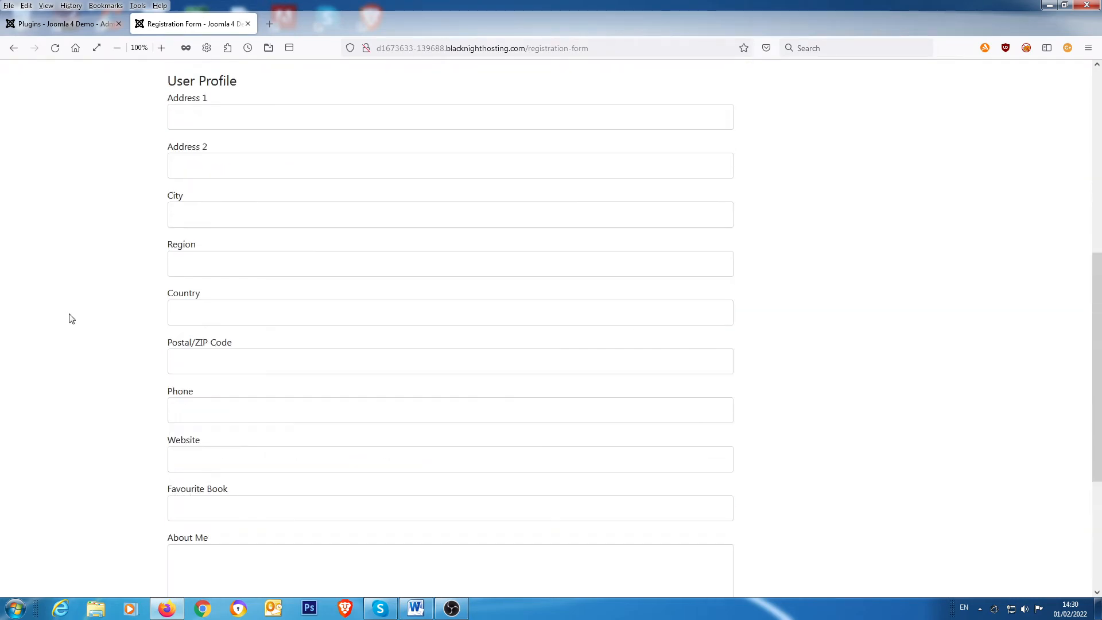
{"action": "scroll", "scroll_direction": "up", "scroll_amount": 3}
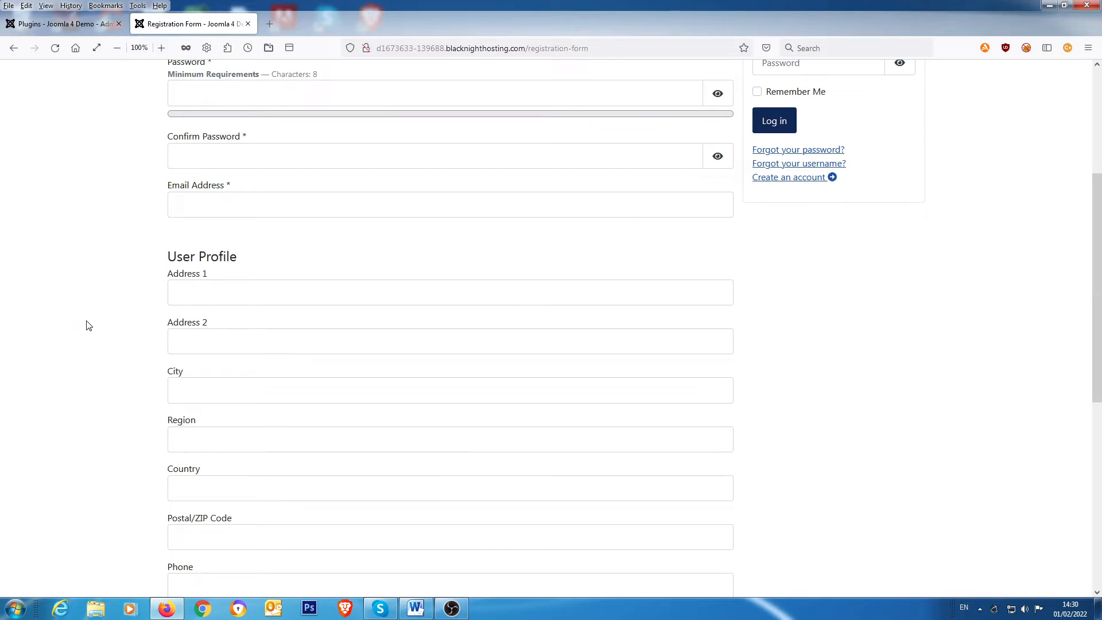
Step: Inspect the User - Profile plugin settings, each field shown as Optional, then close without saving
{"action": "left_click", "coordinate": [60, 23]}
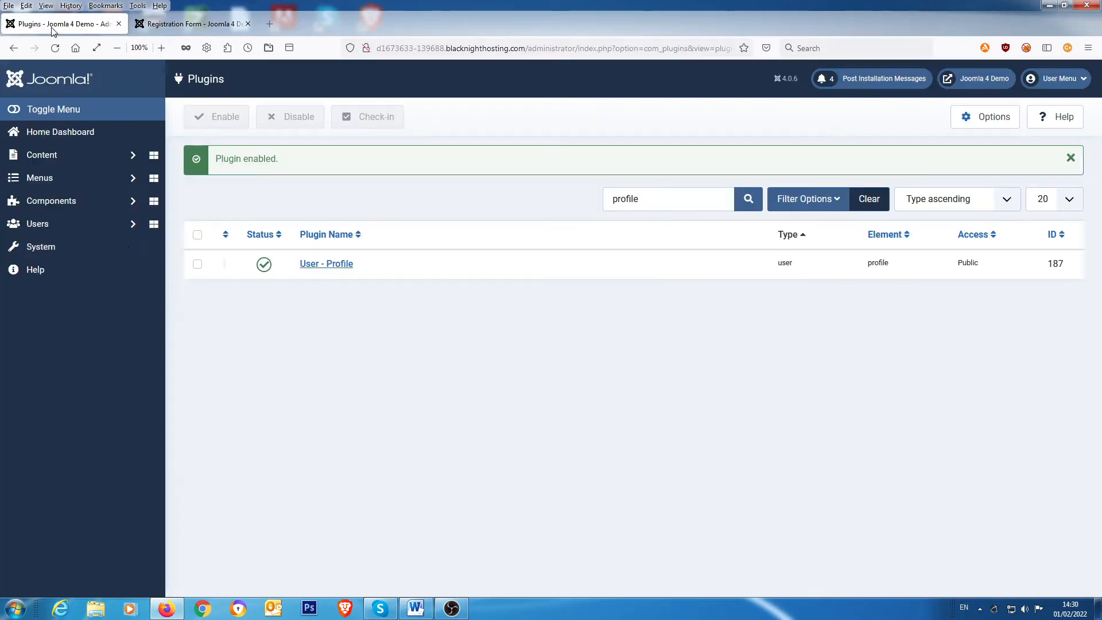
{"action": "mouse_move", "coordinate": [317, 316]}
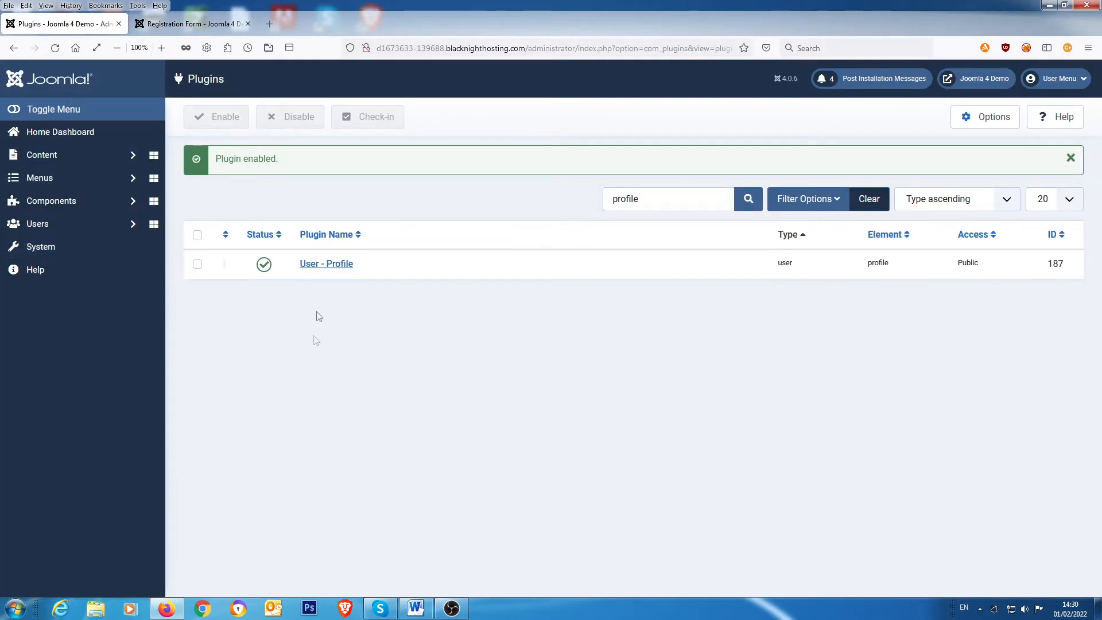
{"action": "left_click", "coordinate": [326, 264]}
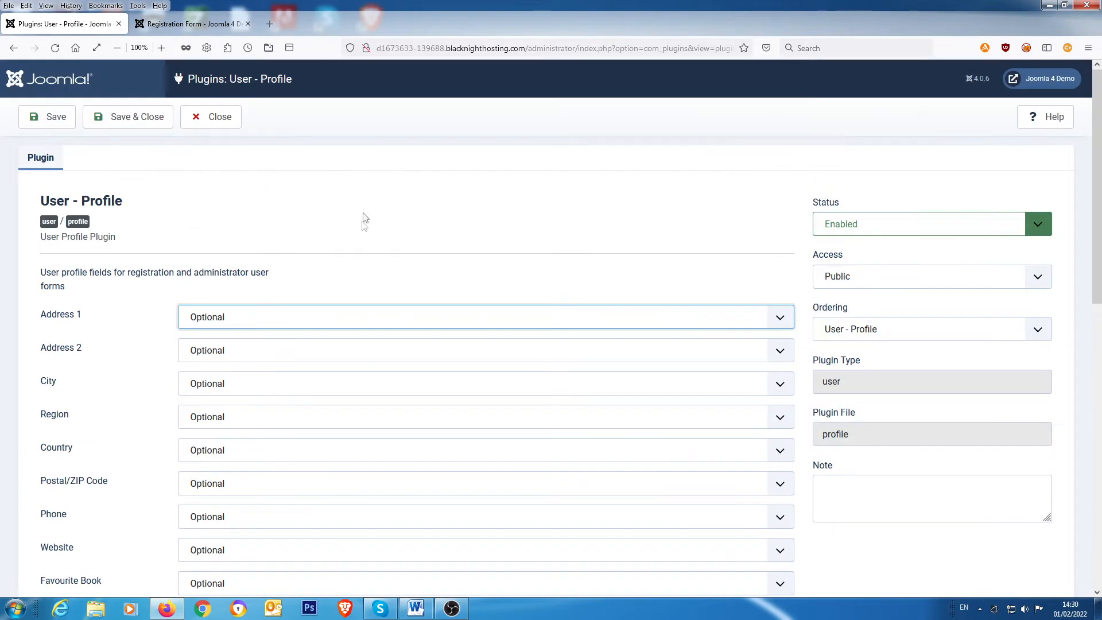
{"action": "left_click", "coordinate": [218, 117]}
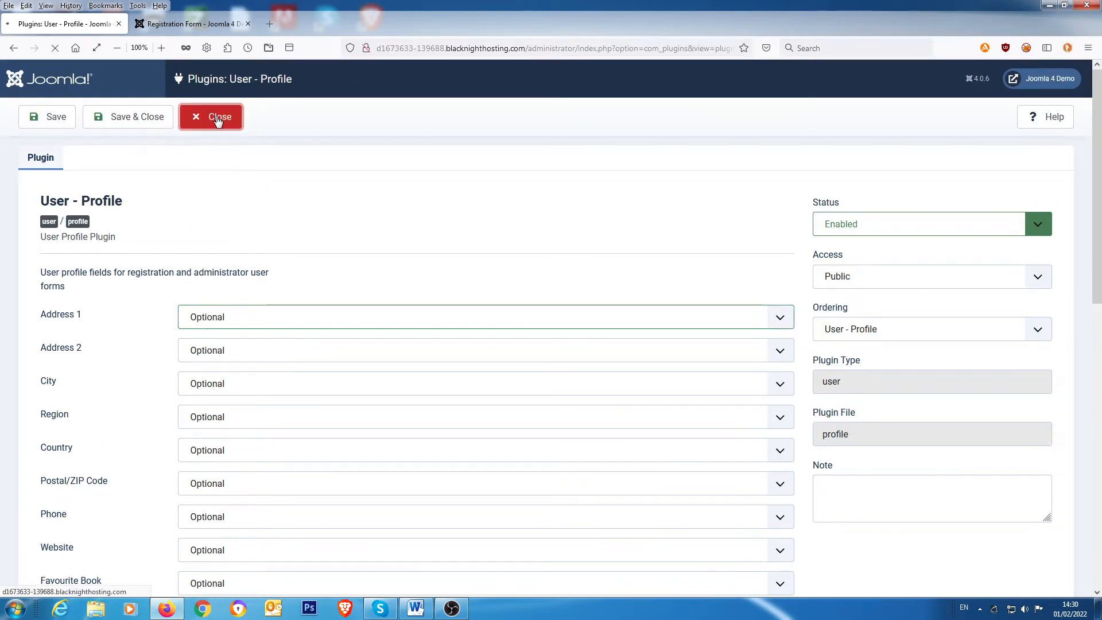
{"action": "left_click", "coordinate": [212, 117]}
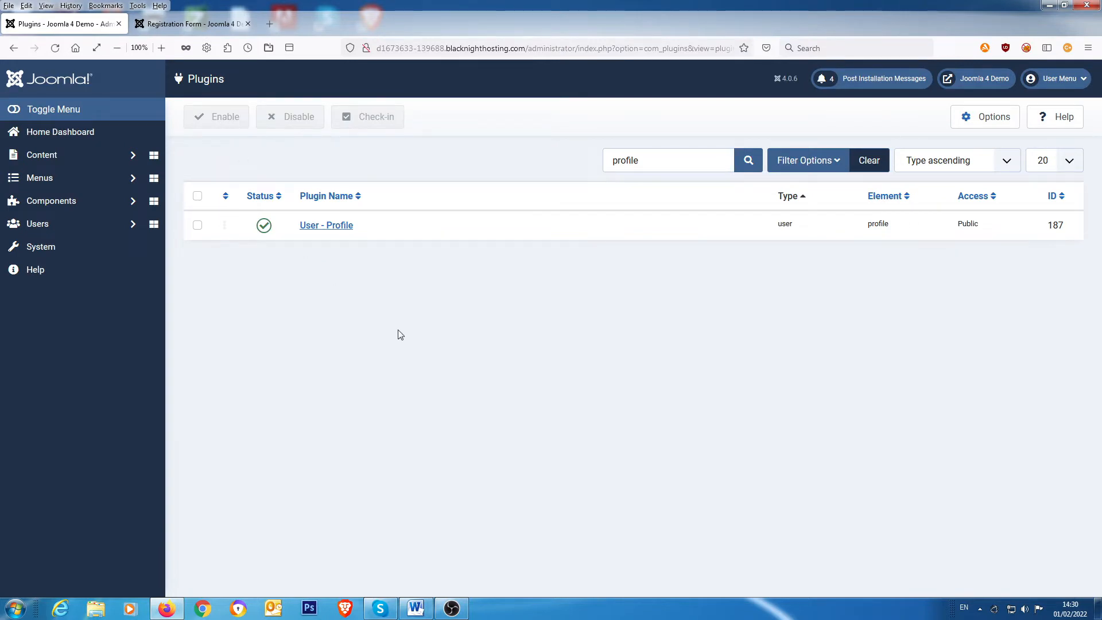
{"action": "mouse_move", "coordinate": [264, 226]}
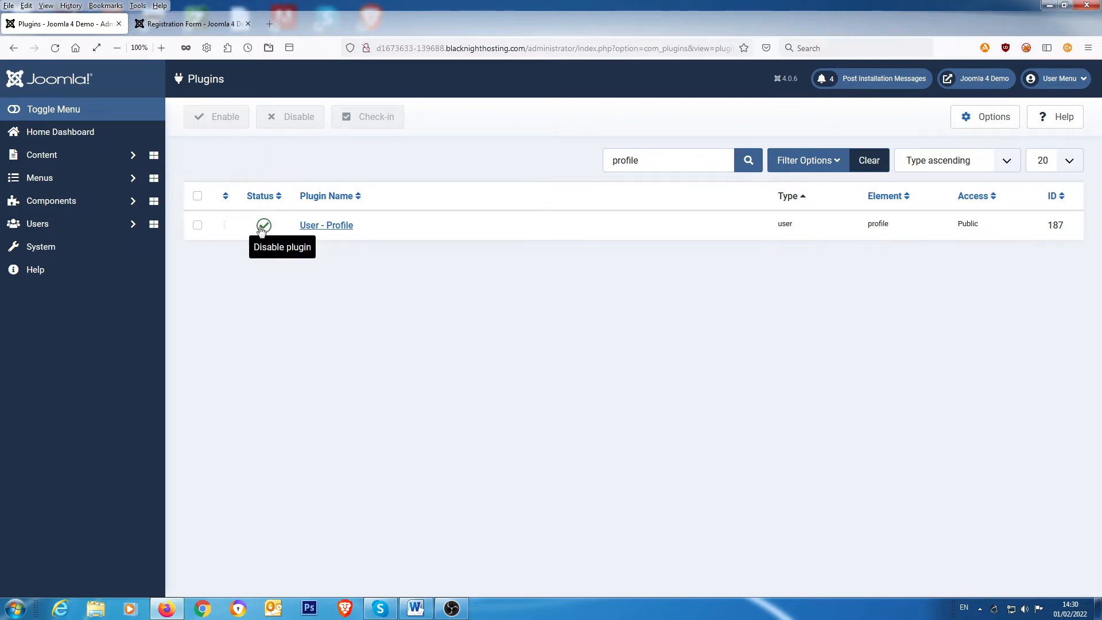
Step: Disable the User - Profile plugin again and check the registration form is back to basic account fields
{"action": "left_click", "coordinate": [264, 225]}
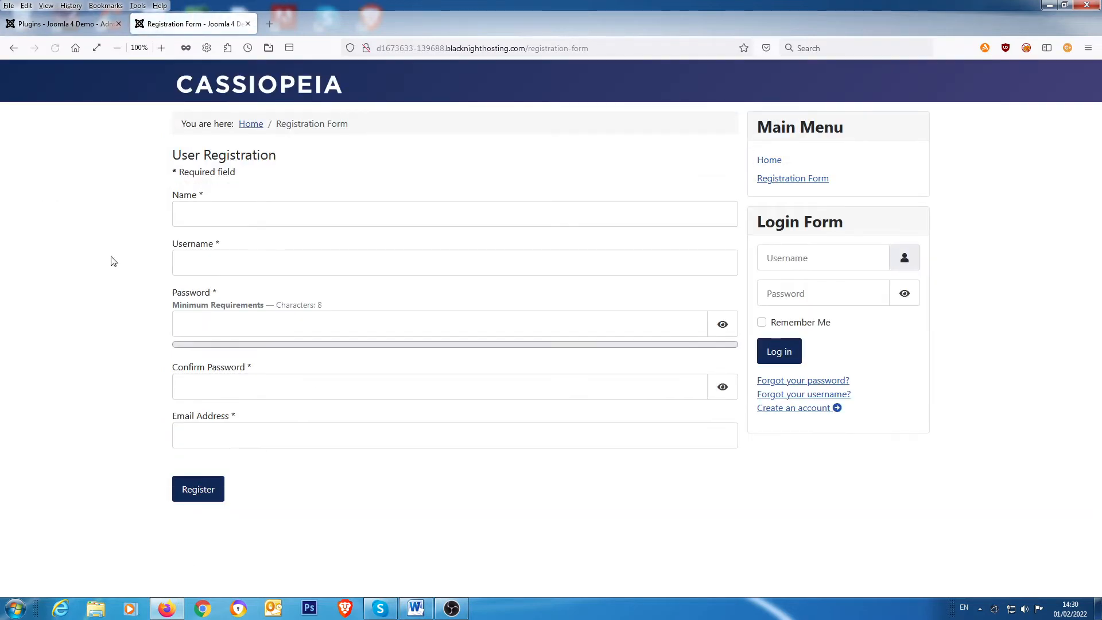
{"action": "mouse_move", "coordinate": [321, 261]}
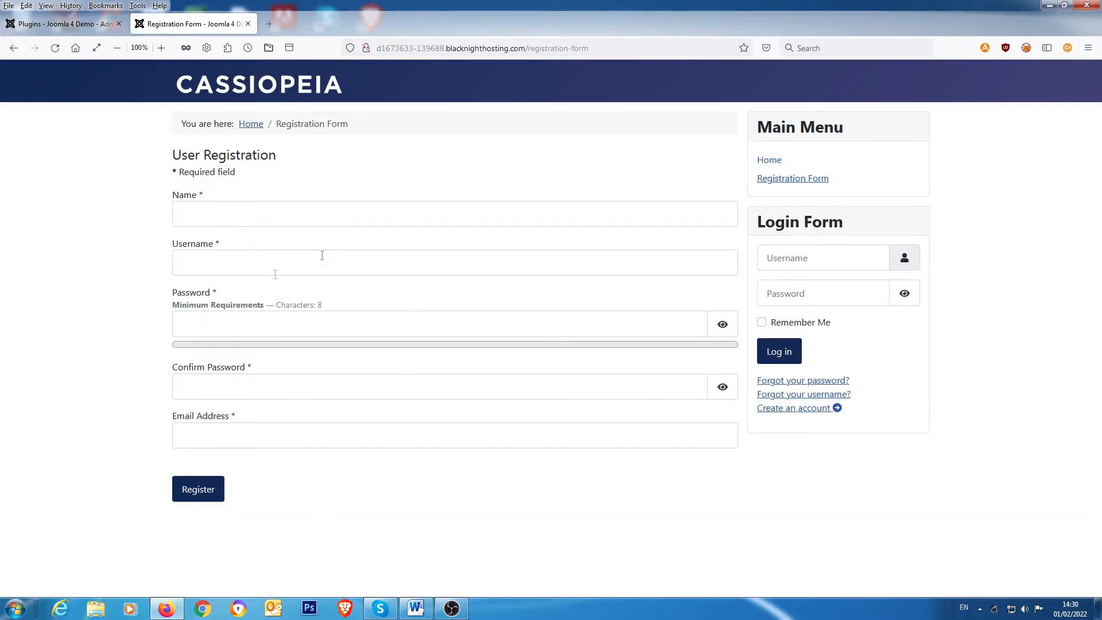
{"action": "left_click", "coordinate": [198, 488]}
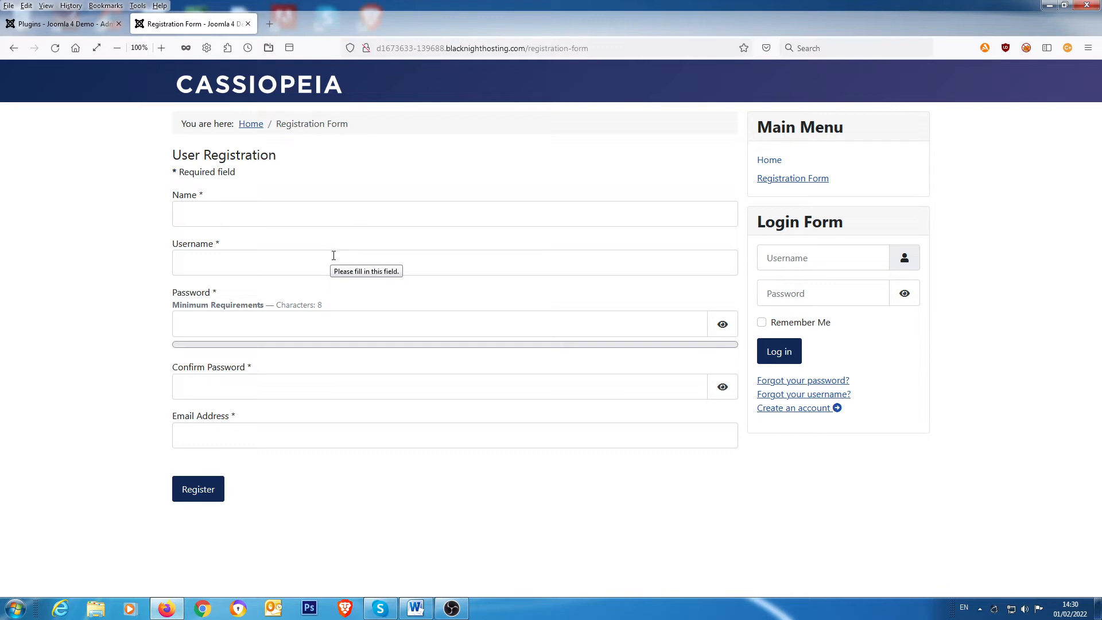
{"action": "left_click", "coordinate": [62, 23]}
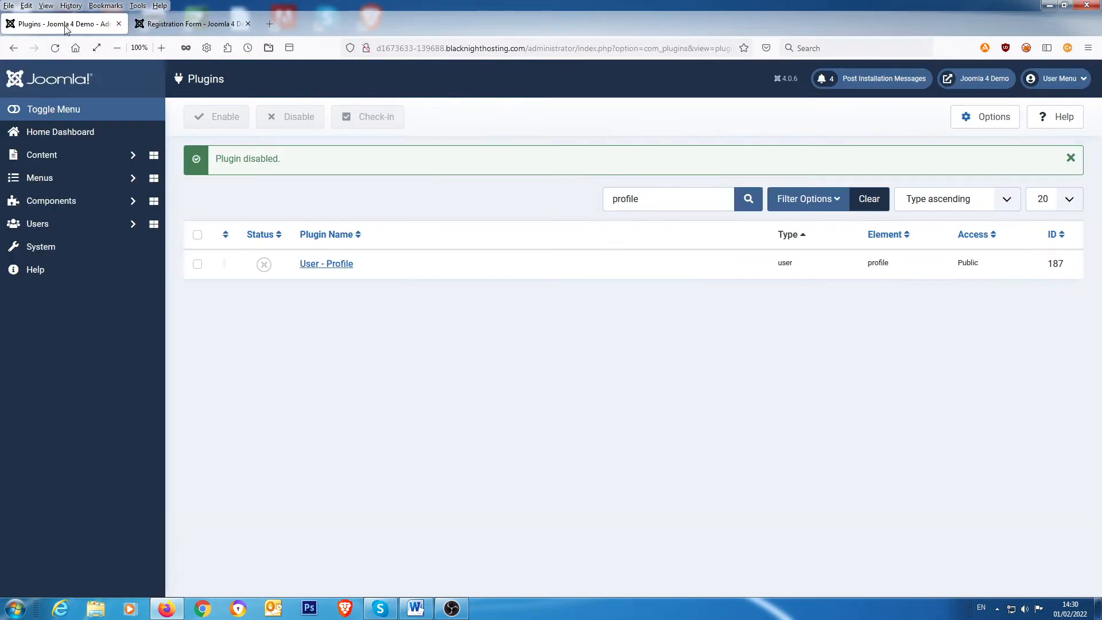
{"action": "mouse_move", "coordinate": [336, 418]}
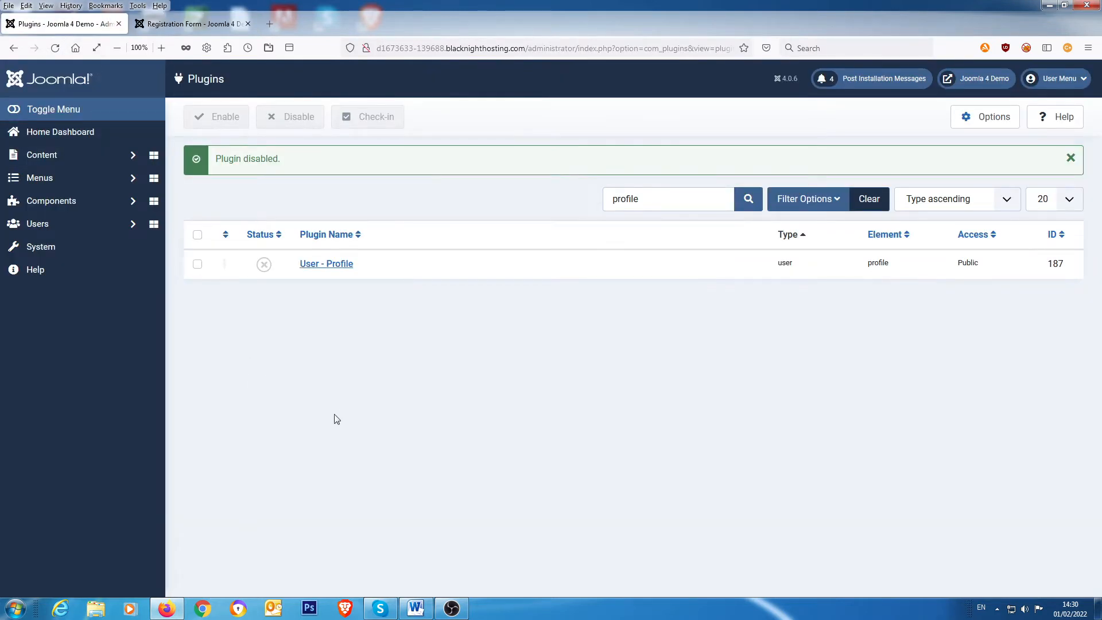
{"action": "mouse_move", "coordinate": [336, 396]}
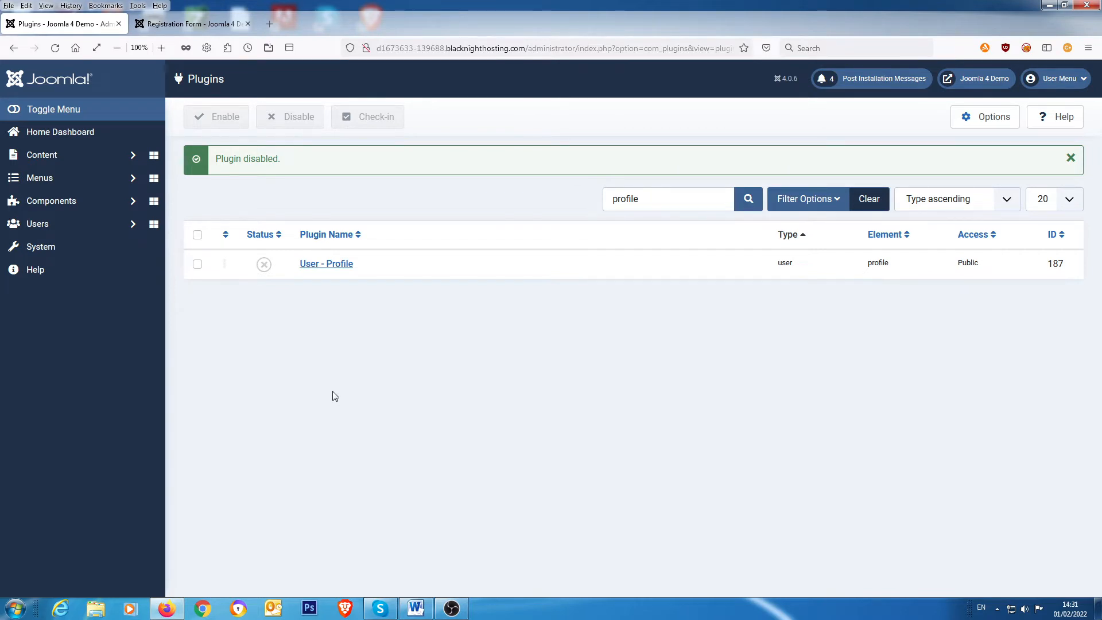
{"action": "mouse_move", "coordinate": [311, 371]}
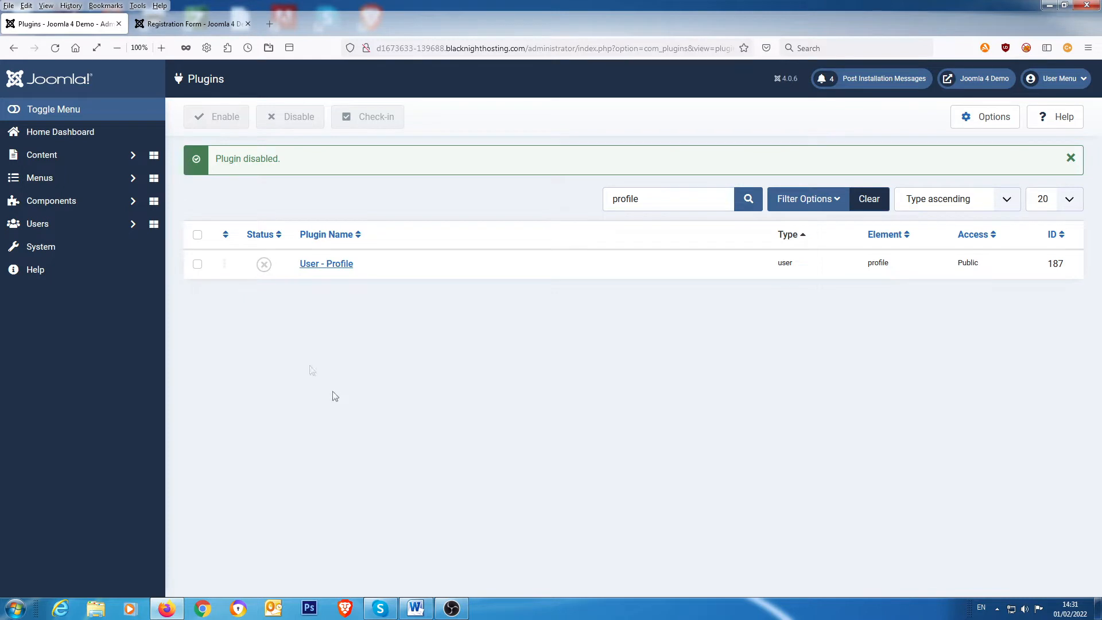
Step: Show the Content > Fields manager for articles, which lists no custom fields
{"action": "left_click", "coordinate": [41, 155]}
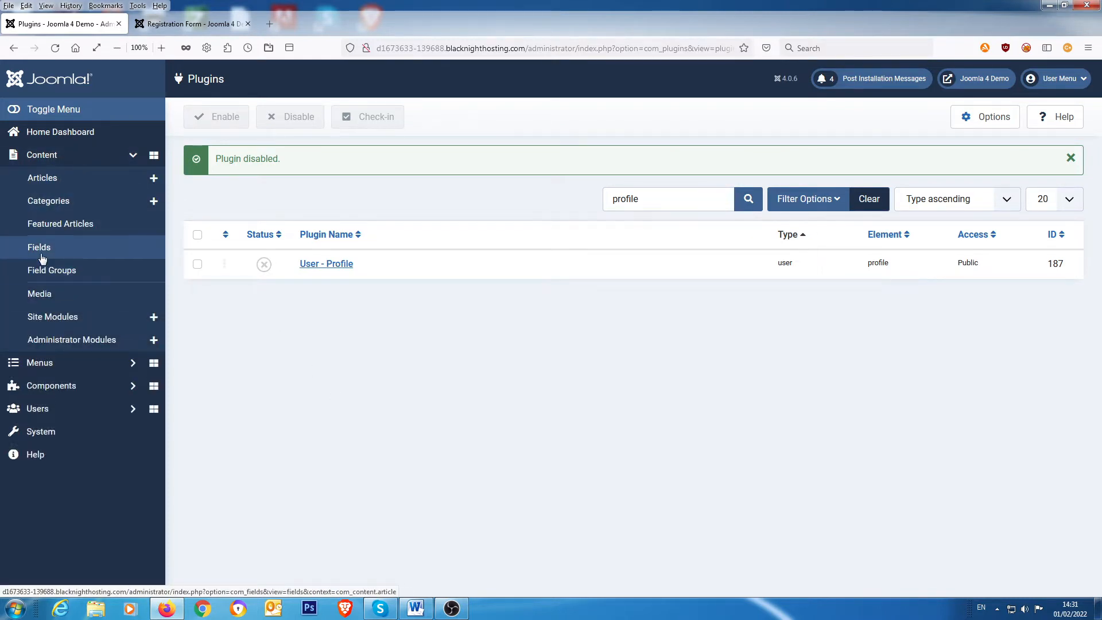
{"action": "left_click", "coordinate": [39, 247]}
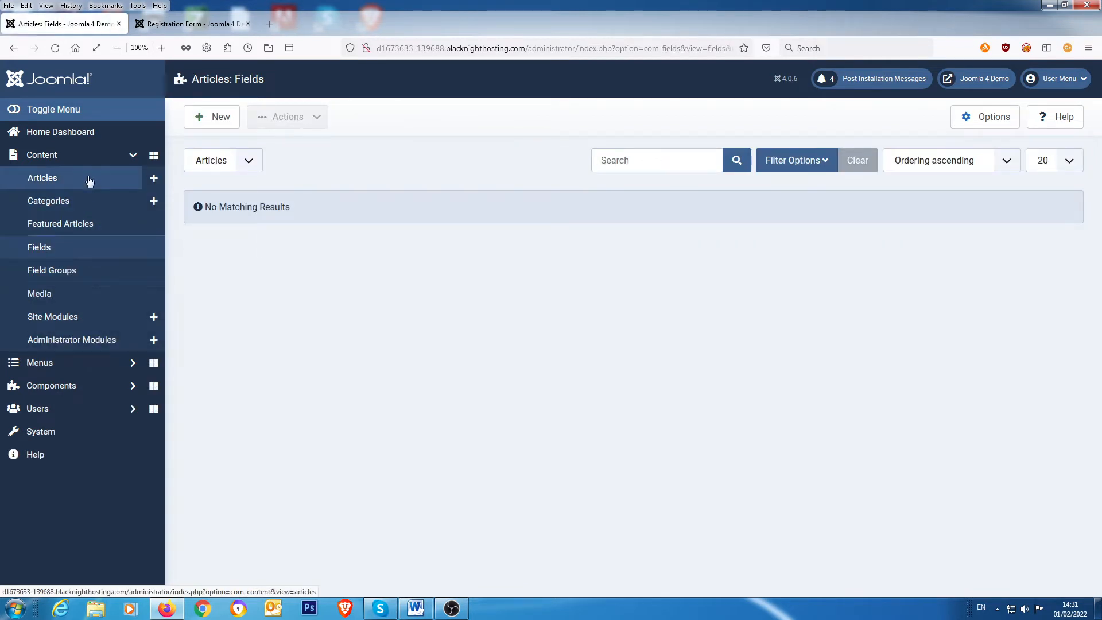
{"action": "mouse_move", "coordinate": [53, 182]}
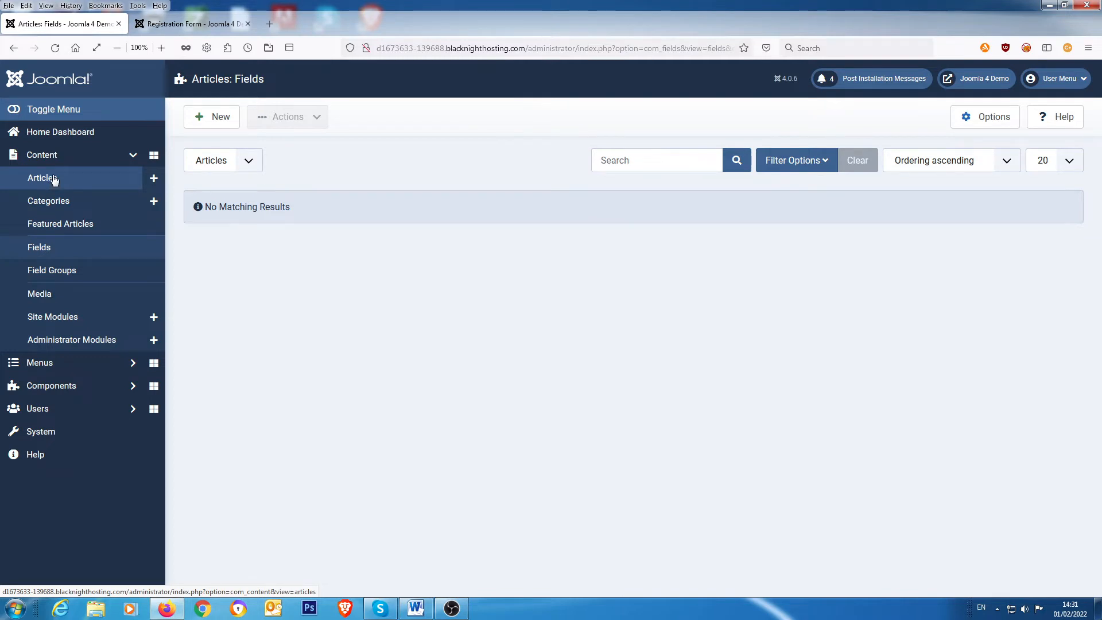
{"action": "mouse_move", "coordinate": [59, 250]}
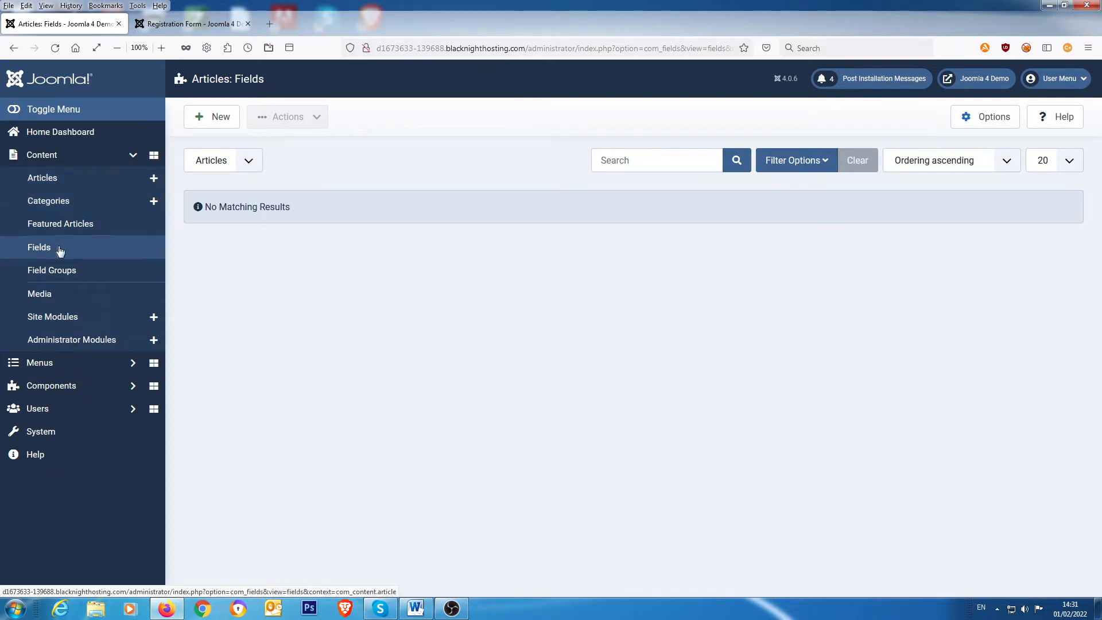
{"action": "mouse_move", "coordinate": [46, 247]}
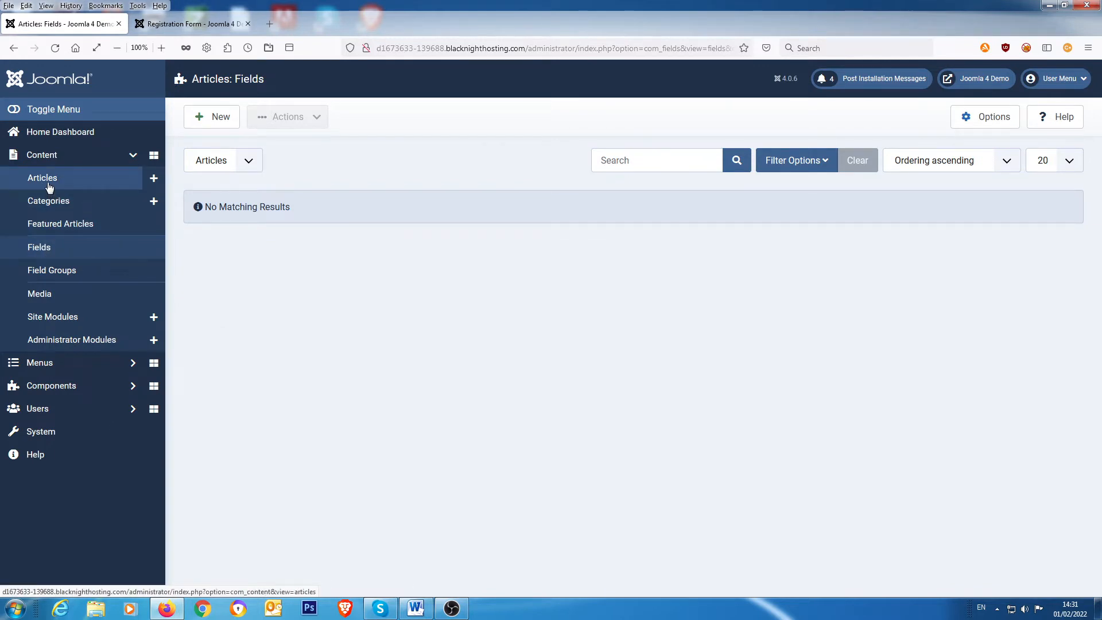
Step: Navigate the sidebar to Users > Fields, empty so far, and start a new user field
{"action": "left_click", "coordinate": [41, 154]}
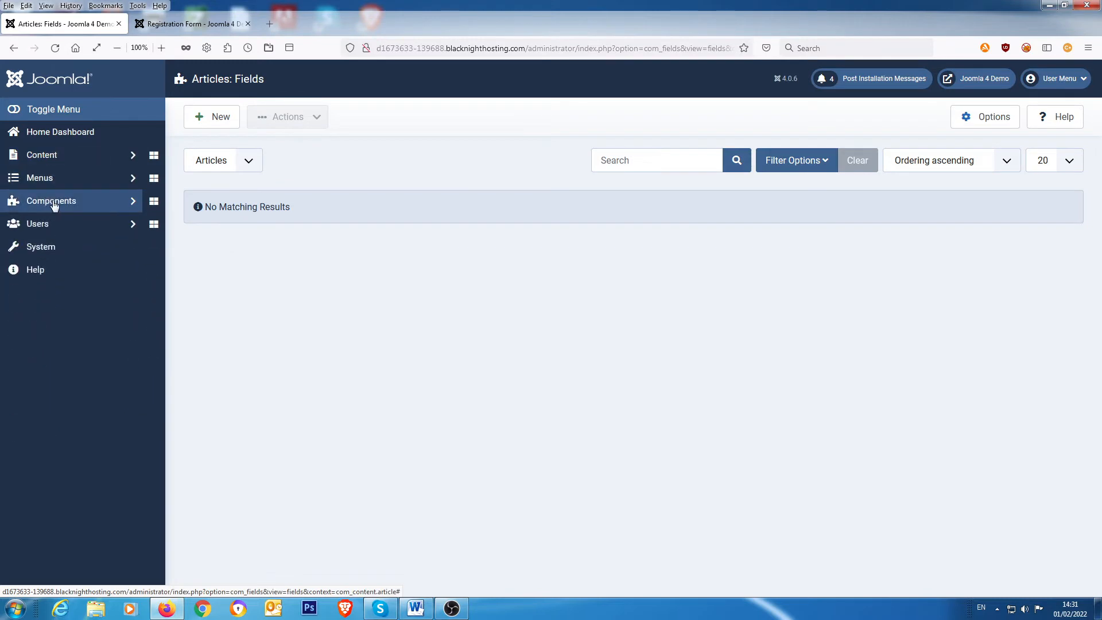
{"action": "left_click", "coordinate": [51, 199]}
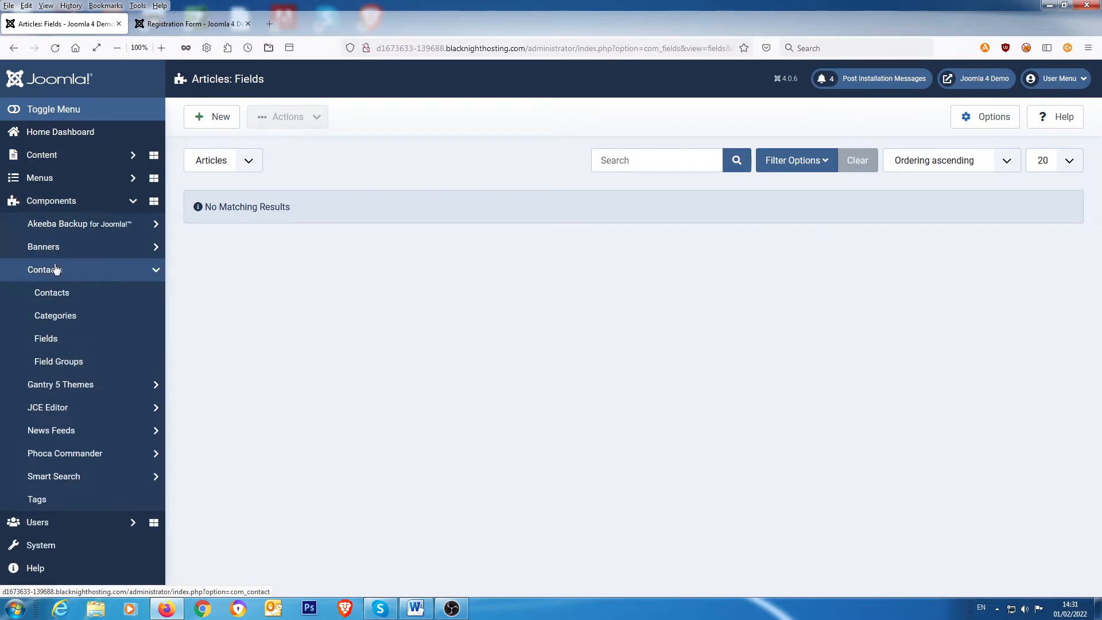
{"action": "mouse_move", "coordinate": [46, 337]}
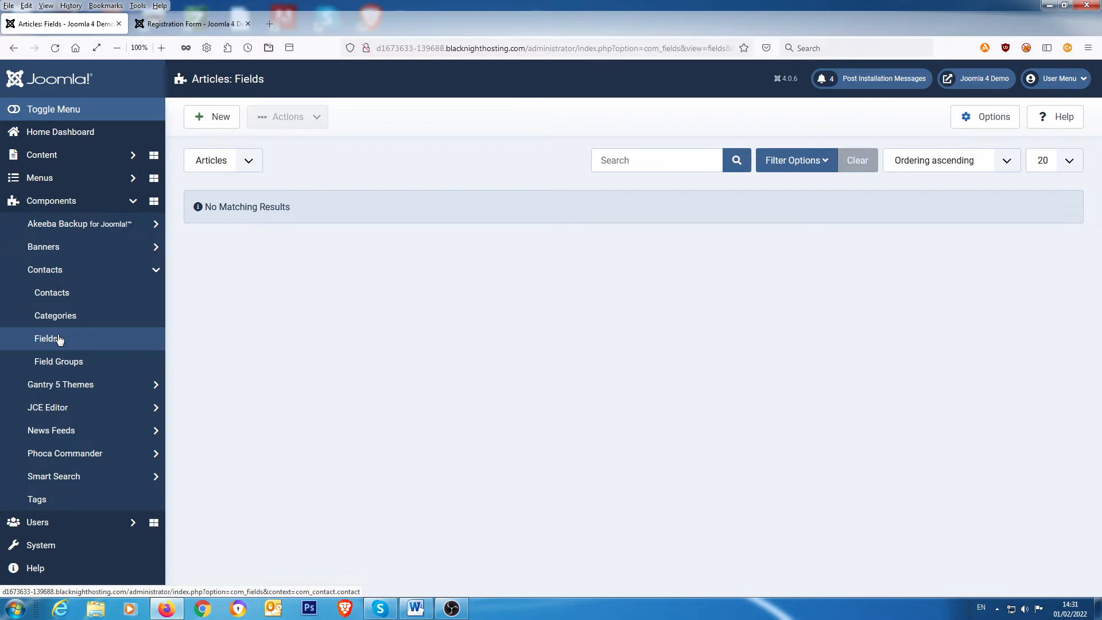
{"action": "mouse_move", "coordinate": [55, 274]}
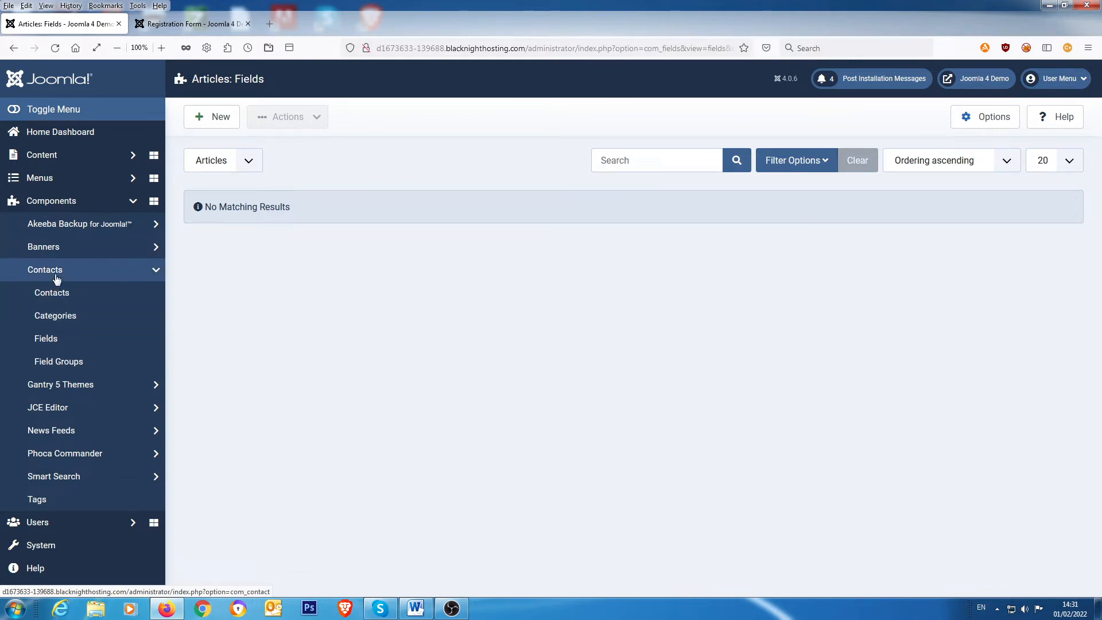
{"action": "left_click", "coordinate": [44, 268]}
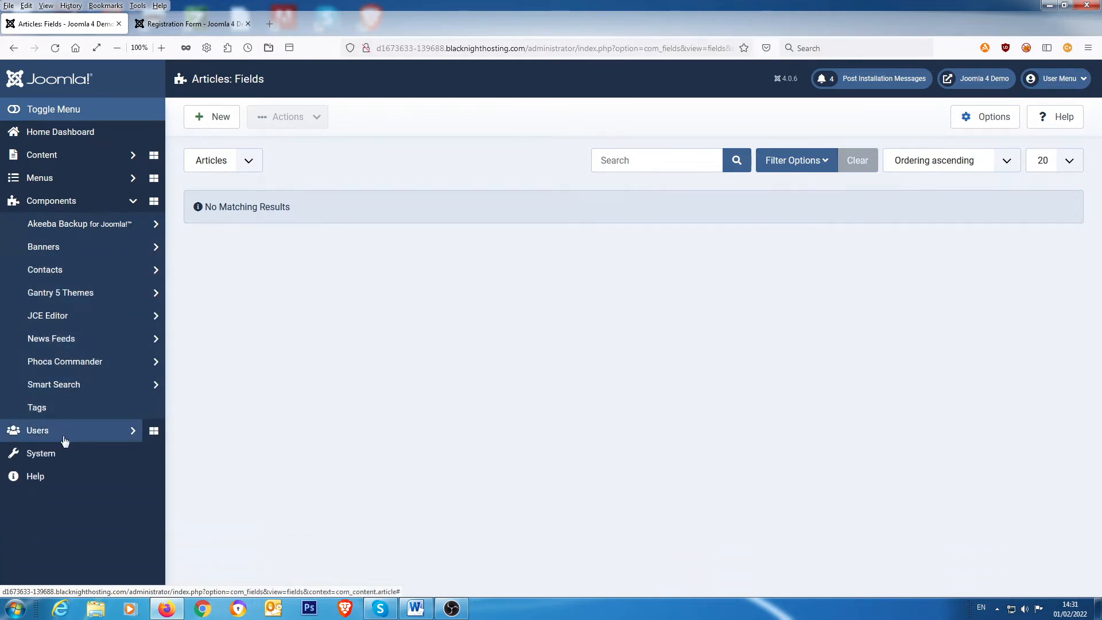
{"action": "left_click", "coordinate": [37, 431]}
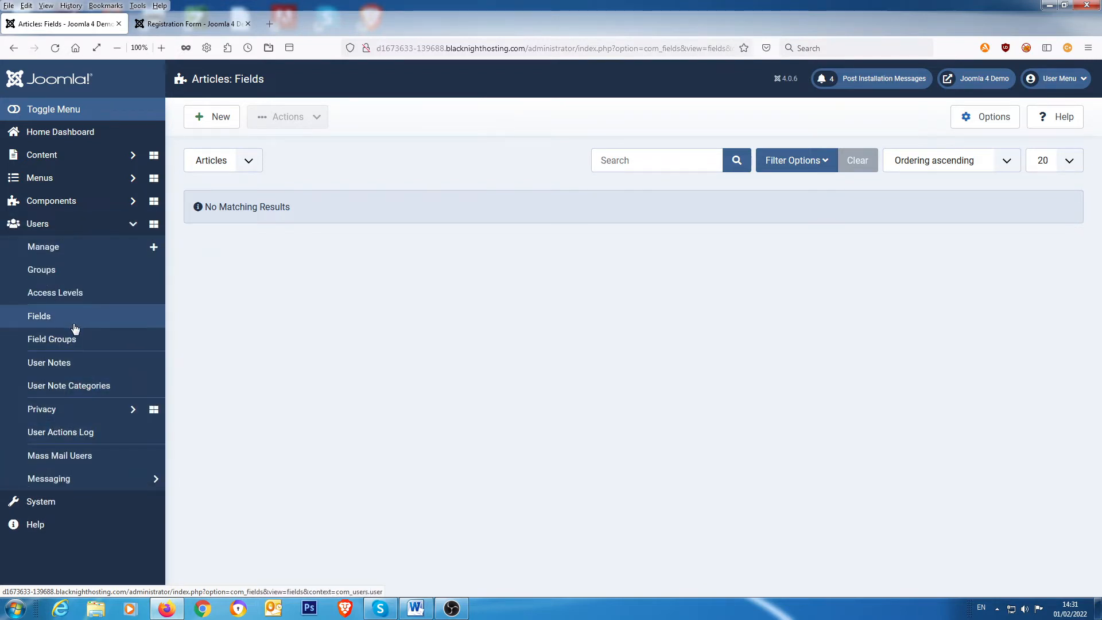
{"action": "mouse_move", "coordinate": [69, 316]}
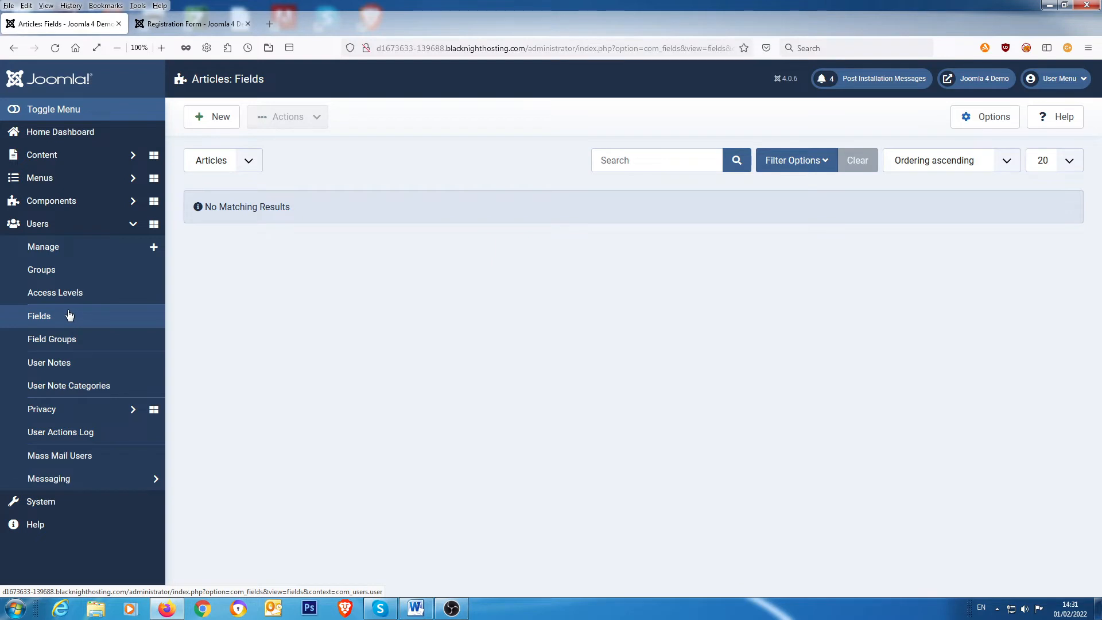
{"action": "mouse_move", "coordinate": [67, 310]}
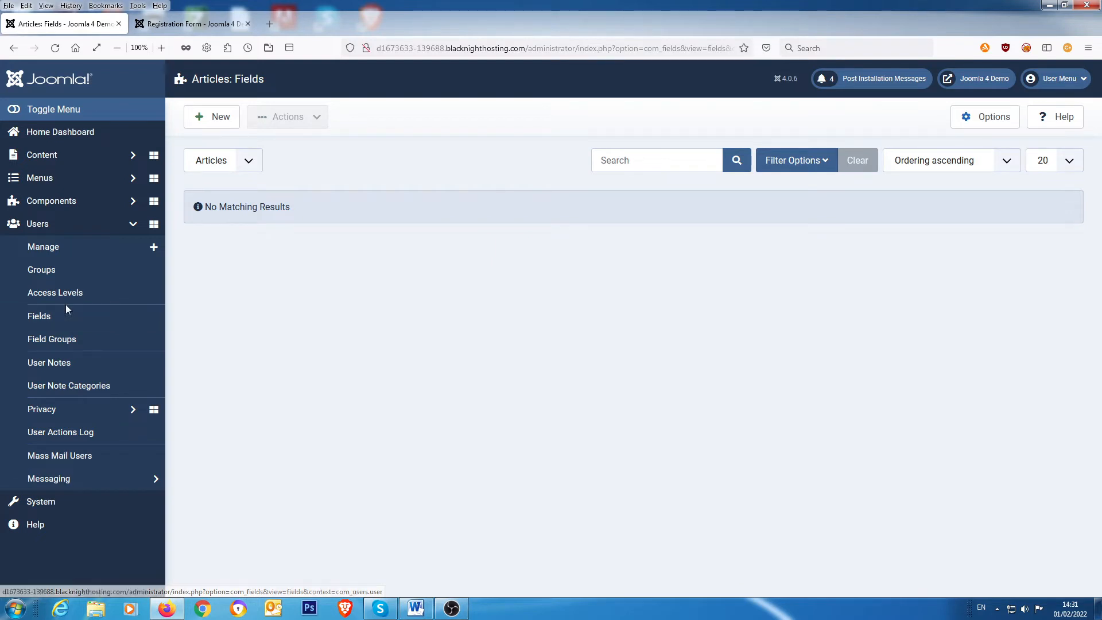
{"action": "mouse_move", "coordinate": [74, 321]}
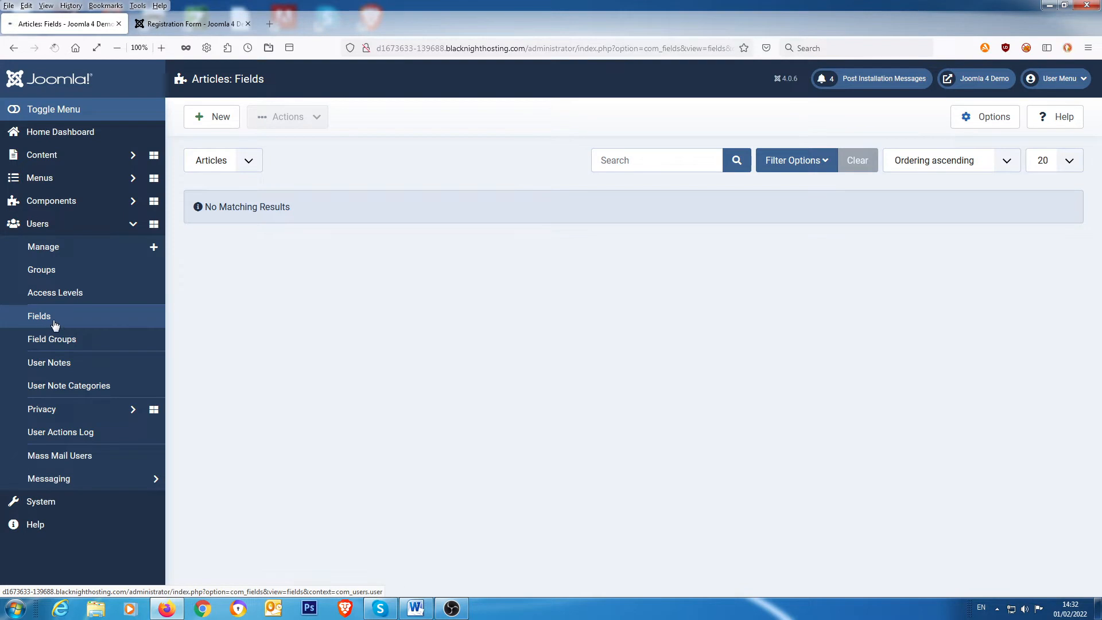
{"action": "left_click", "coordinate": [39, 315]}
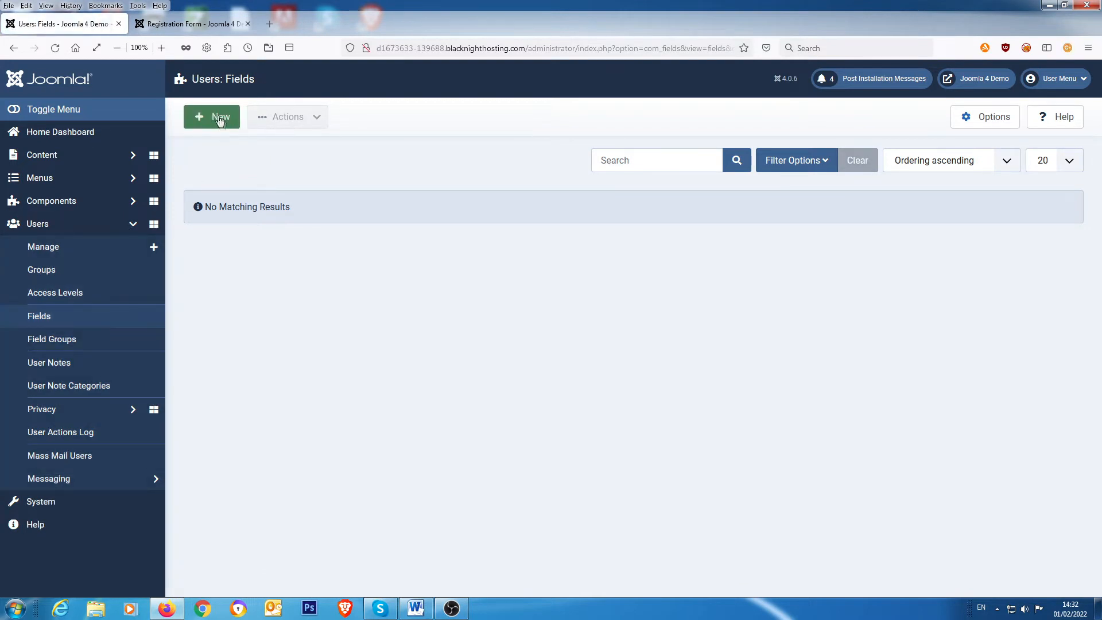
{"action": "left_click", "coordinate": [211, 117]}
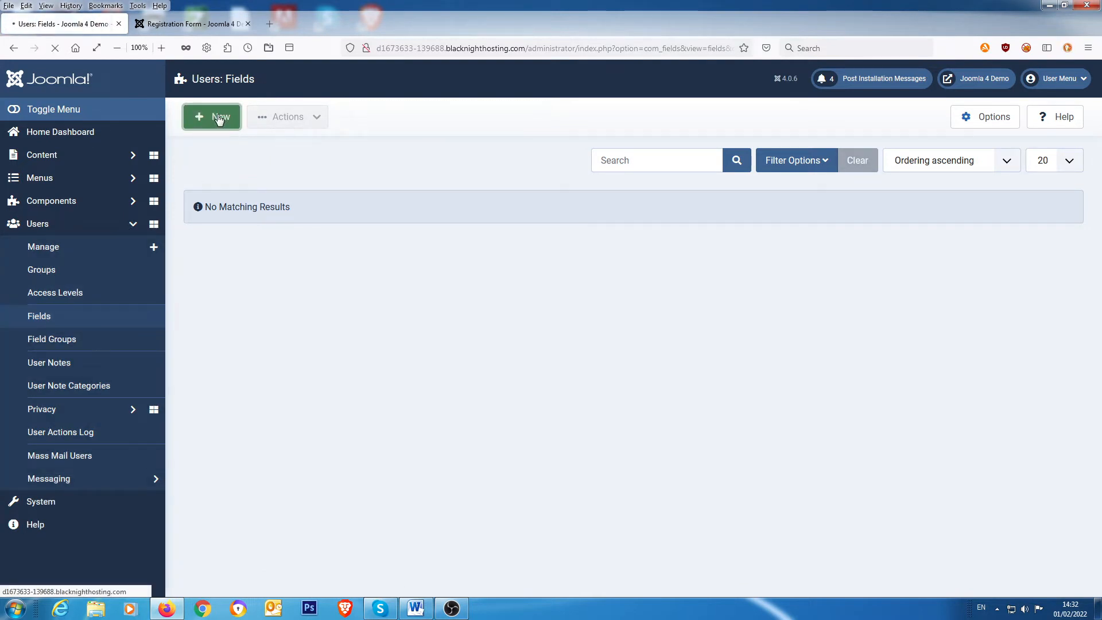
Step: Create a Calendar-type field titled 'Birthday' and save it into the Users Fields list
{"action": "left_click", "coordinate": [211, 117]}
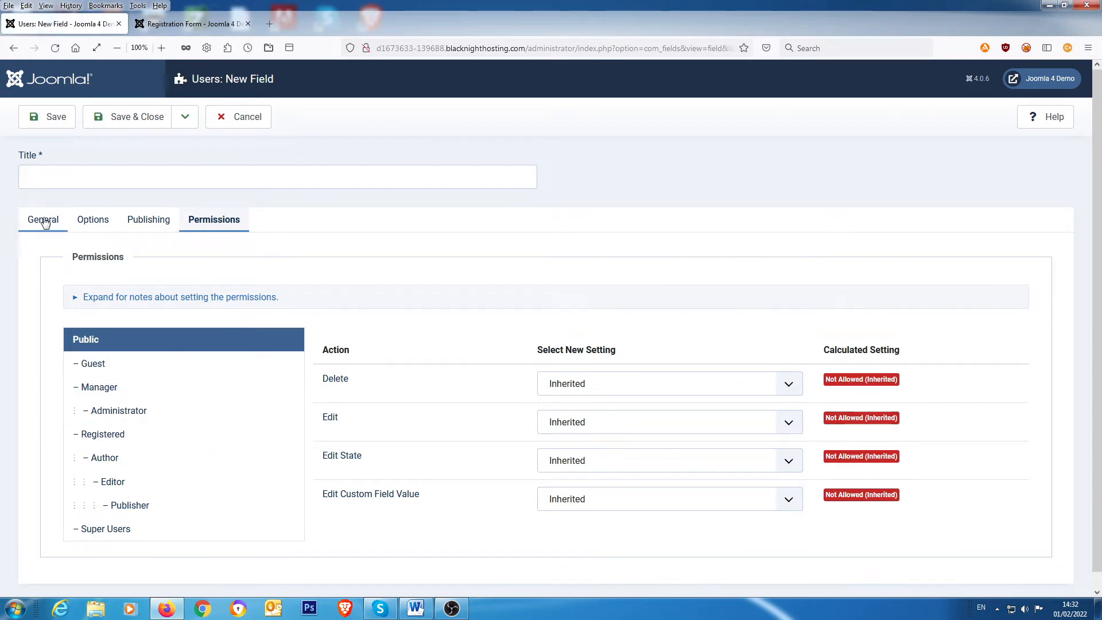
{"action": "left_click", "coordinate": [42, 219]}
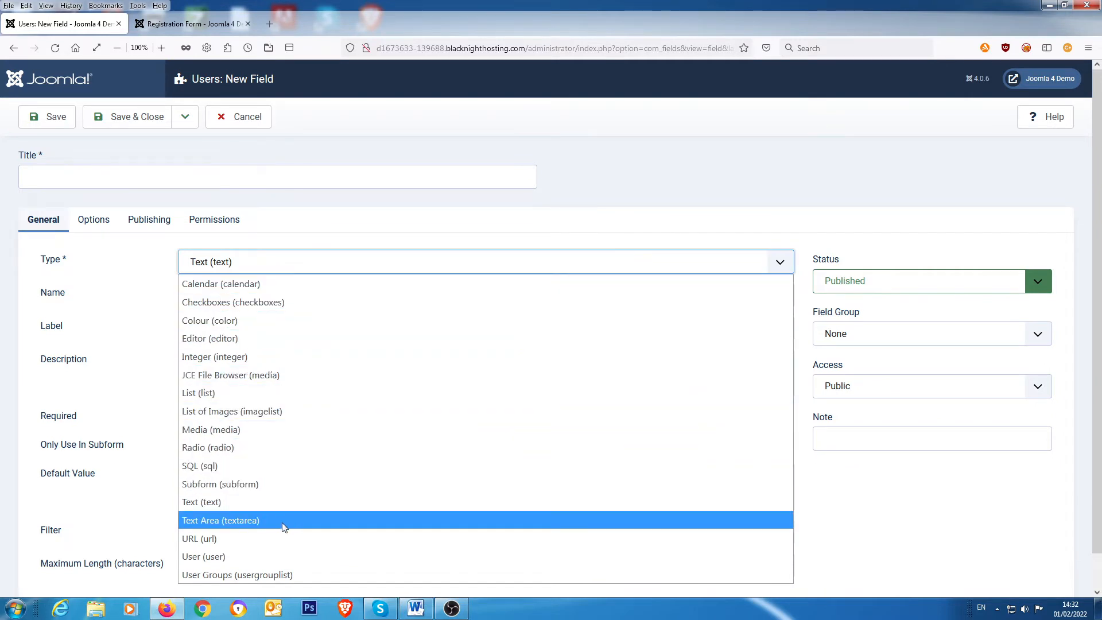
{"action": "mouse_move", "coordinate": [302, 321]}
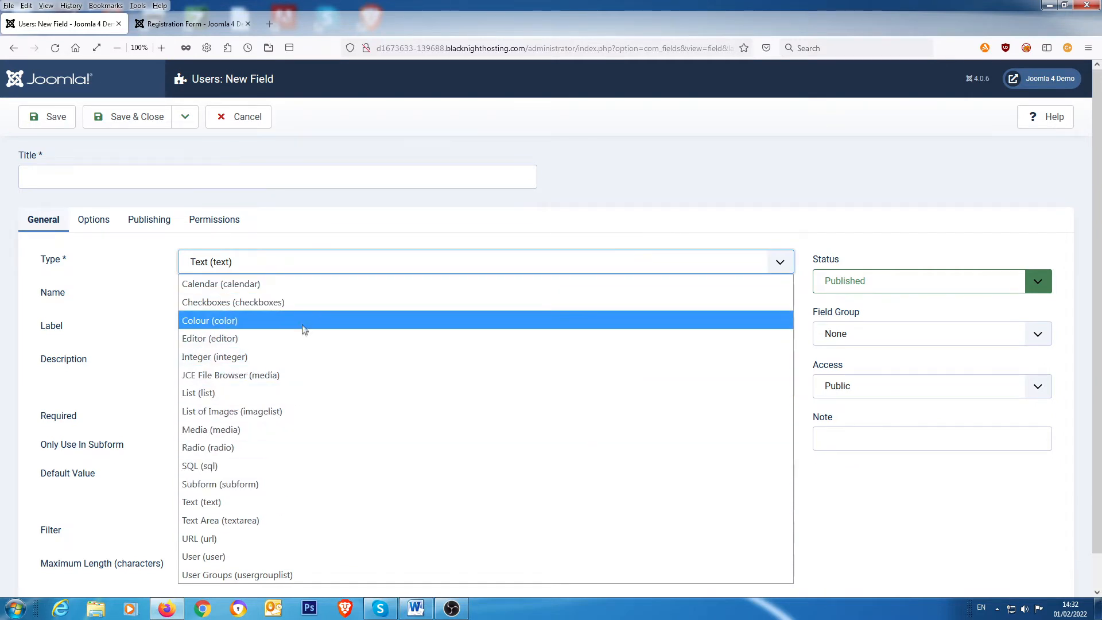
{"action": "mouse_move", "coordinate": [291, 374]}
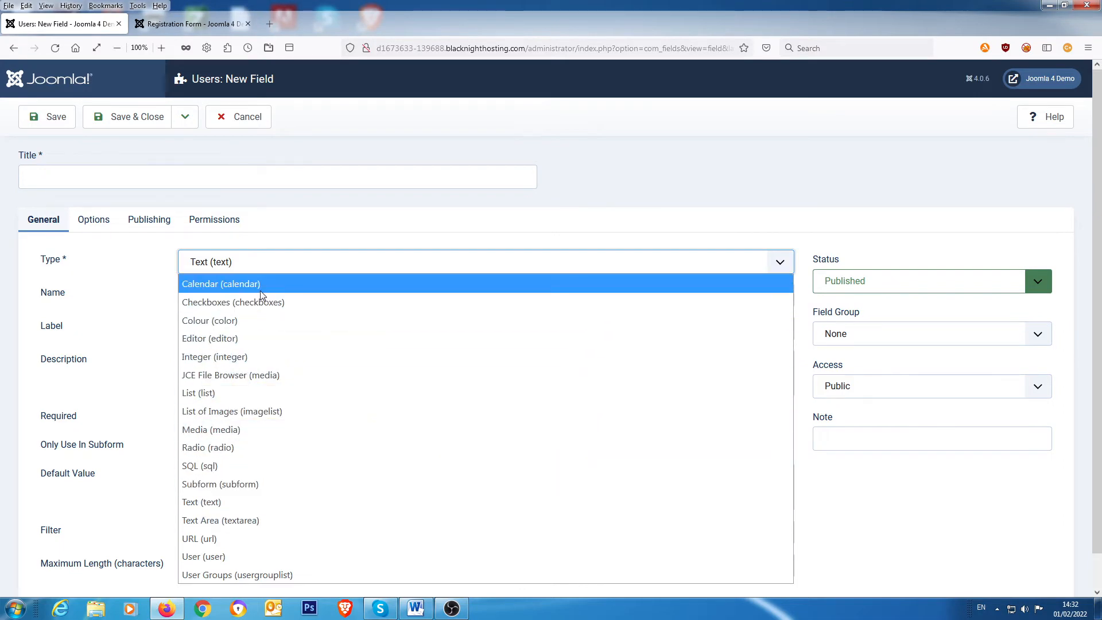
{"action": "left_click", "coordinate": [220, 284]}
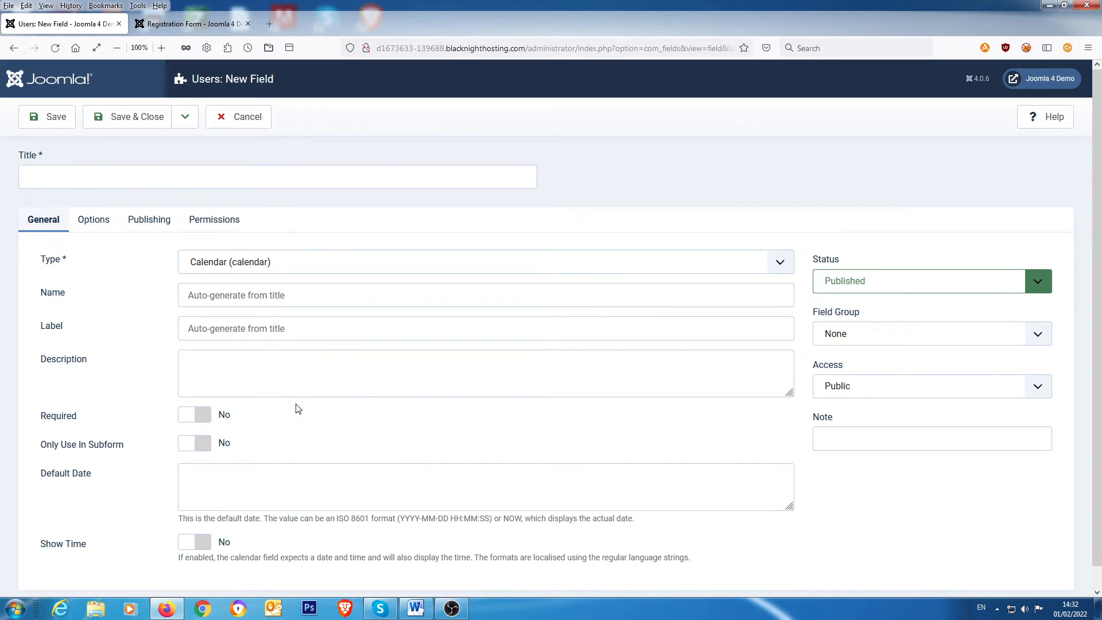
{"action": "mouse_move", "coordinate": [83, 468]}
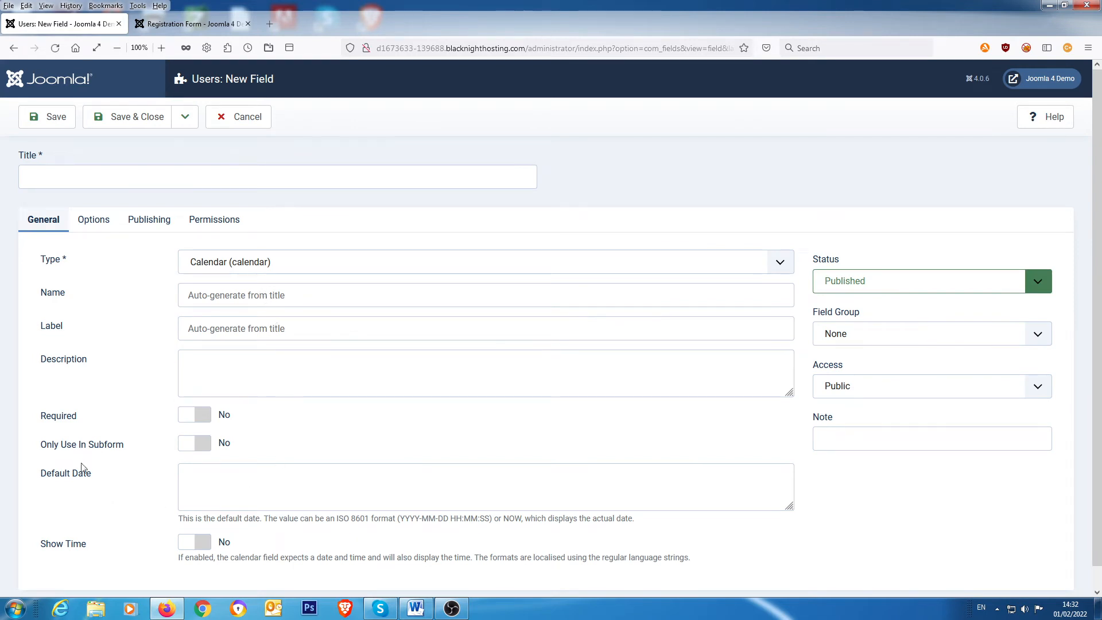
{"action": "mouse_move", "coordinate": [103, 465]}
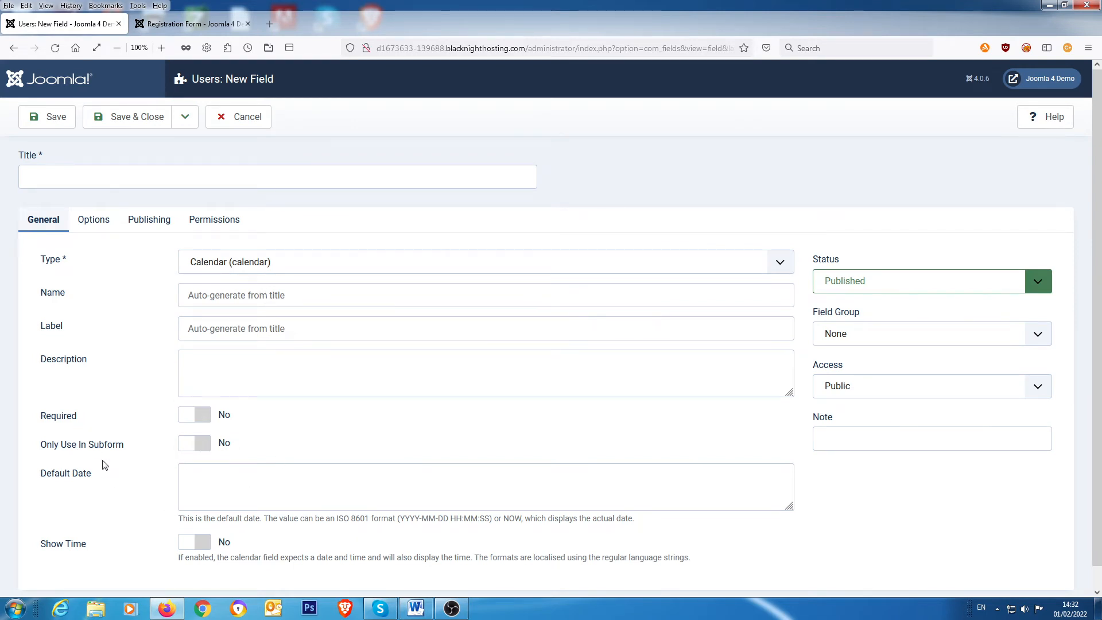
{"action": "mouse_move", "coordinate": [303, 449]}
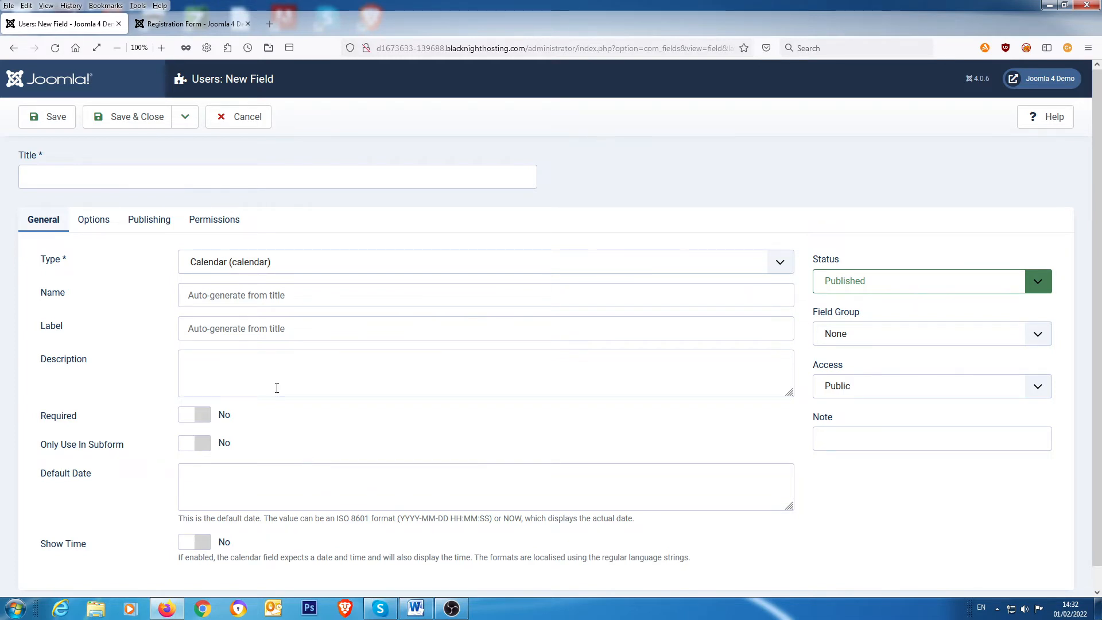
{"action": "mouse_move", "coordinate": [129, 117]}
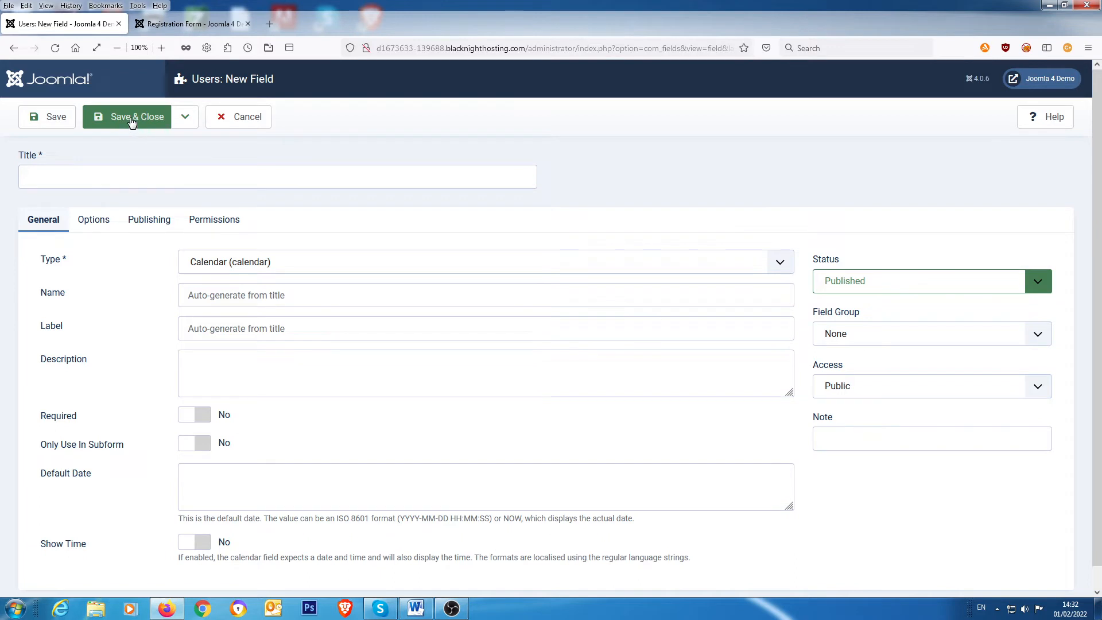
{"action": "left_click", "coordinate": [133, 117]}
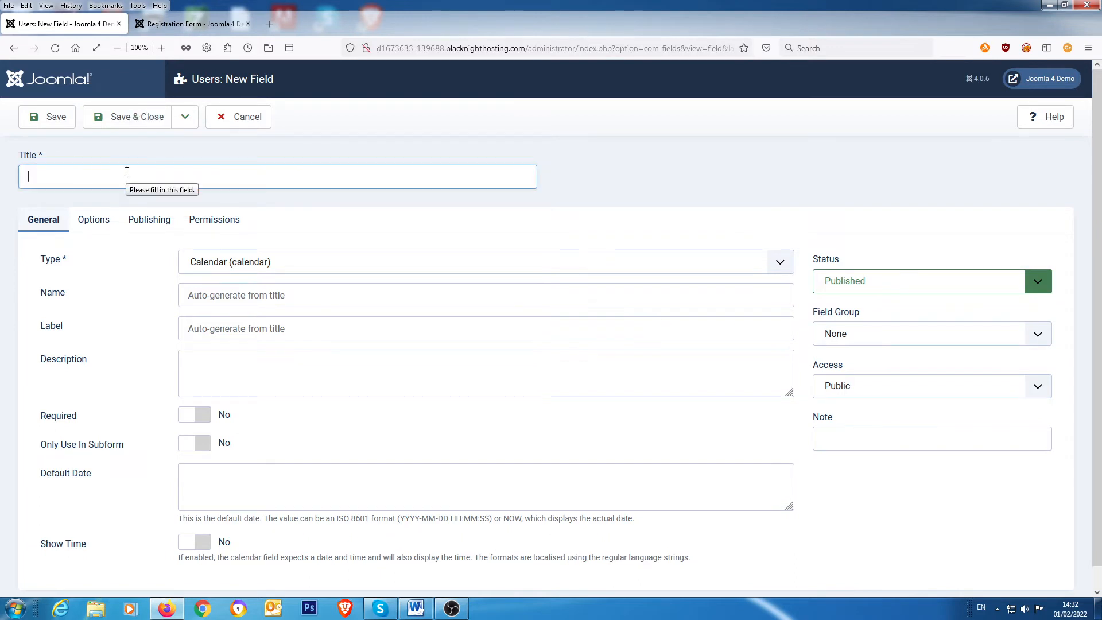
{"action": "type", "text": "Birthday"}
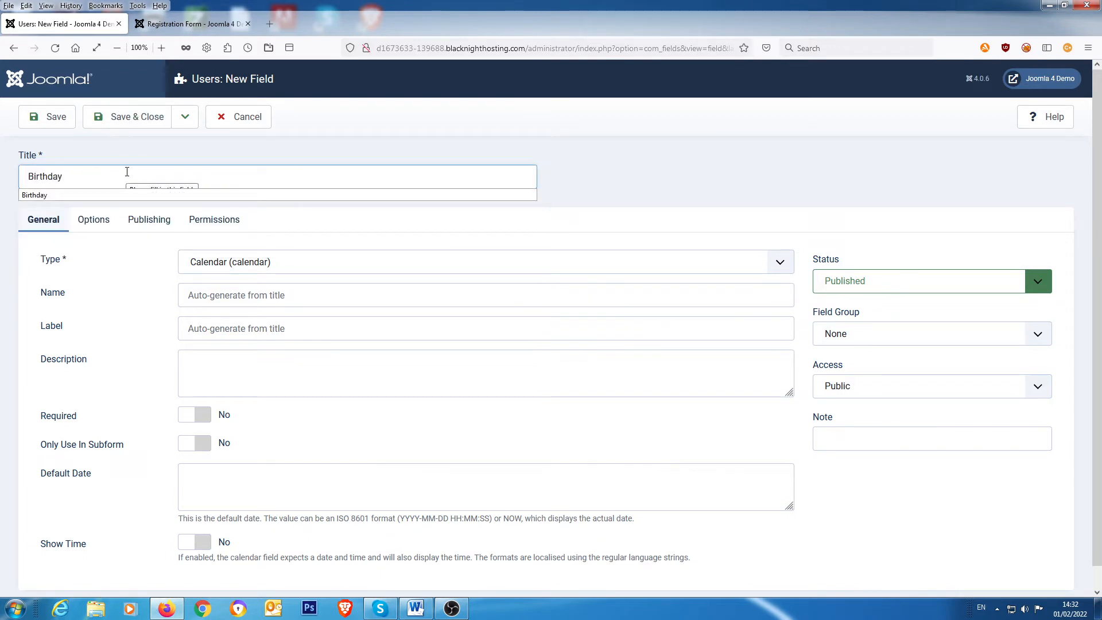
{"action": "left_click", "coordinate": [133, 117]}
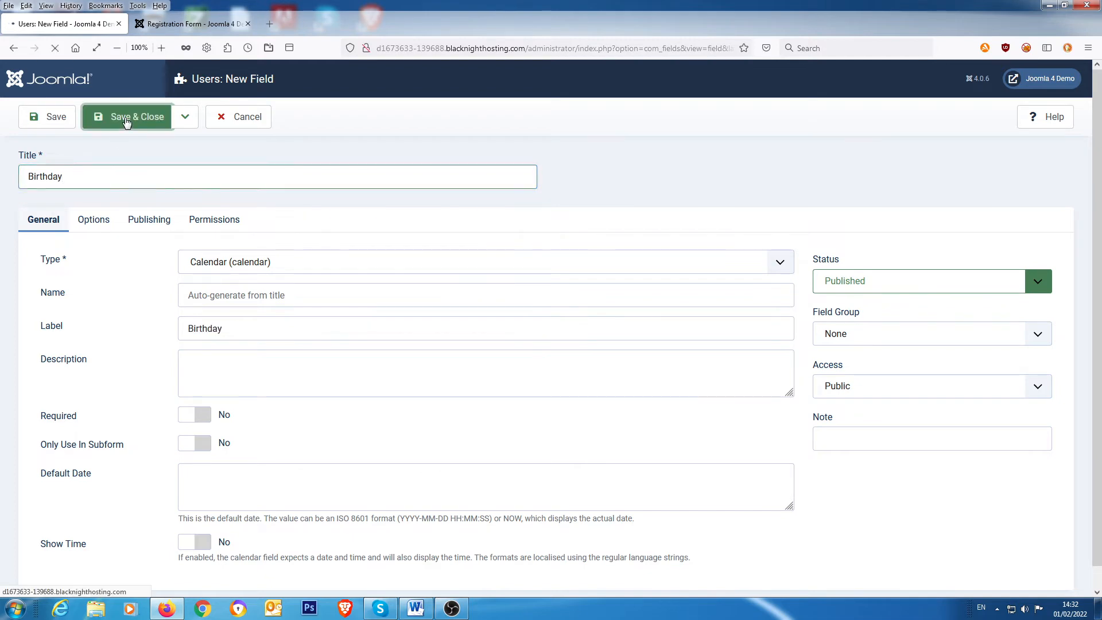
{"action": "left_click", "coordinate": [133, 117]}
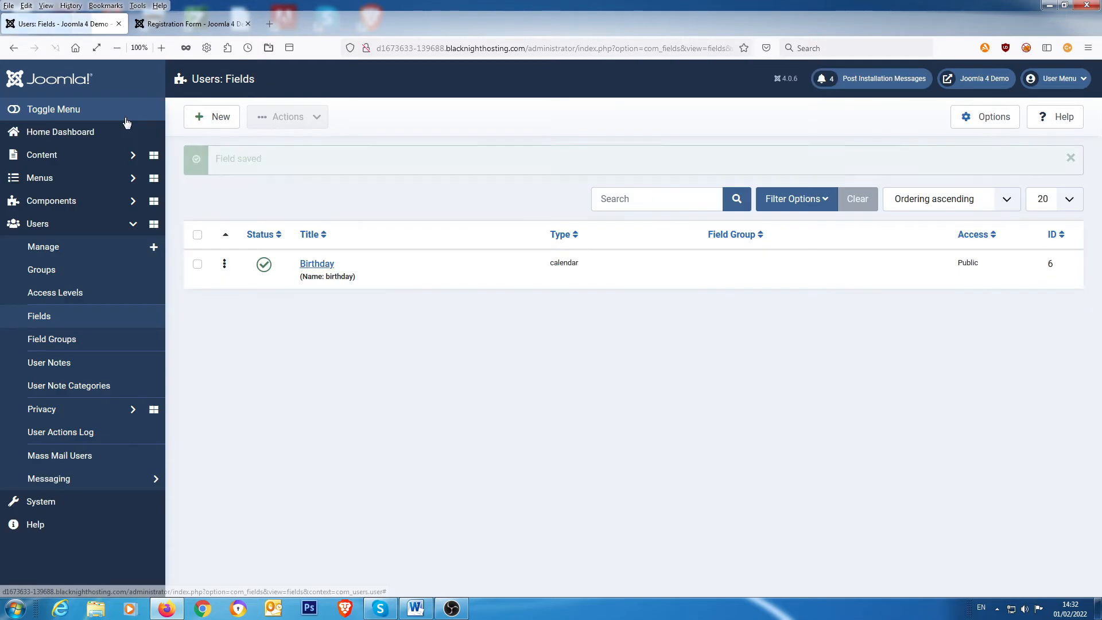
Step: Check the front-end registration form now shows a greyed-out Birthday field under a Fields heading
{"action": "left_click", "coordinate": [189, 23]}
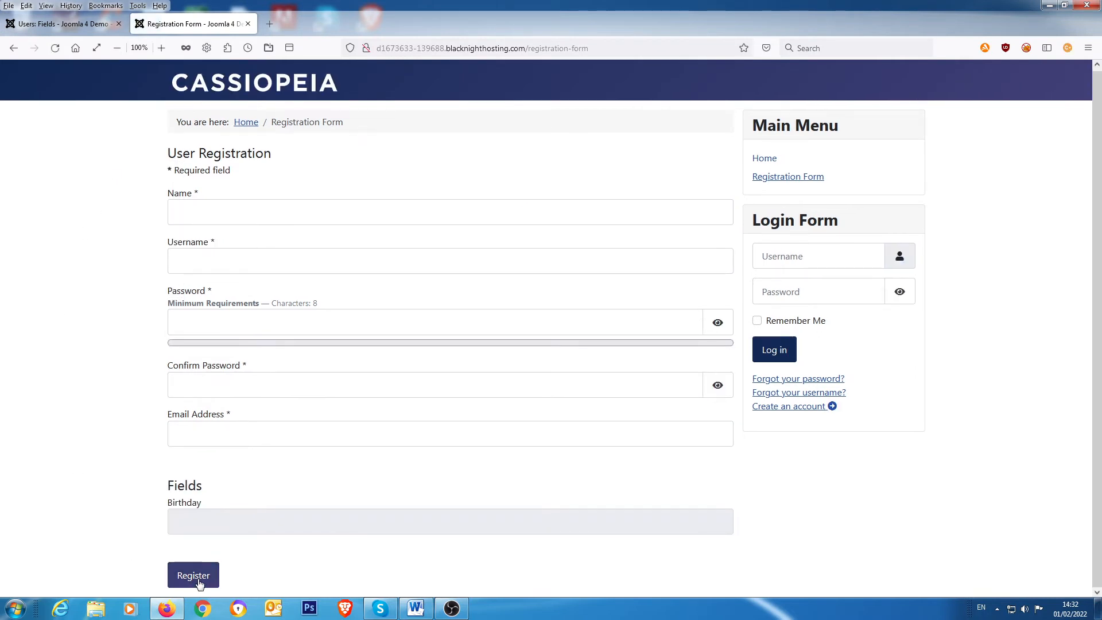
{"action": "mouse_move", "coordinate": [181, 511]}
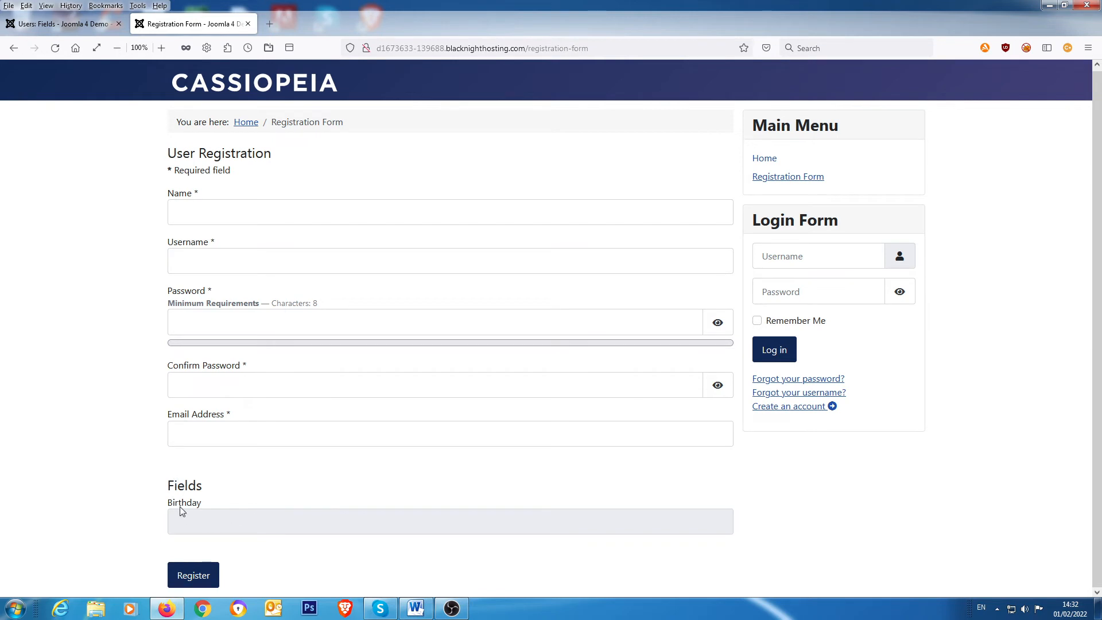
{"action": "mouse_move", "coordinate": [352, 528]}
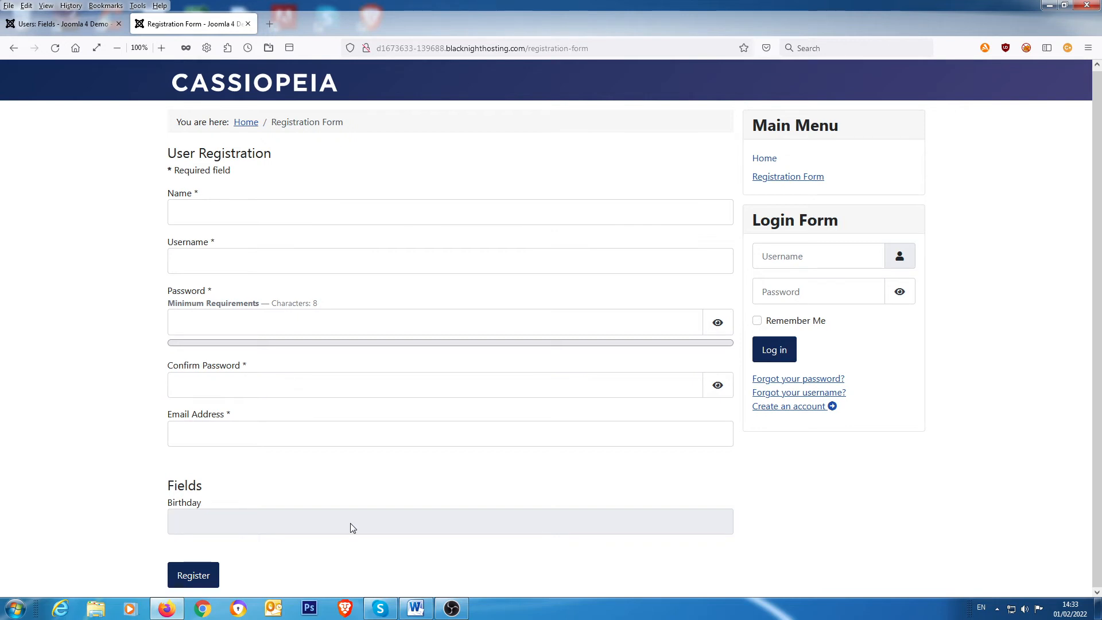
Step: Set the Birthday field's Edit Custom Field Value permission to Allowed for Public and save it
{"action": "left_click", "coordinate": [60, 23]}
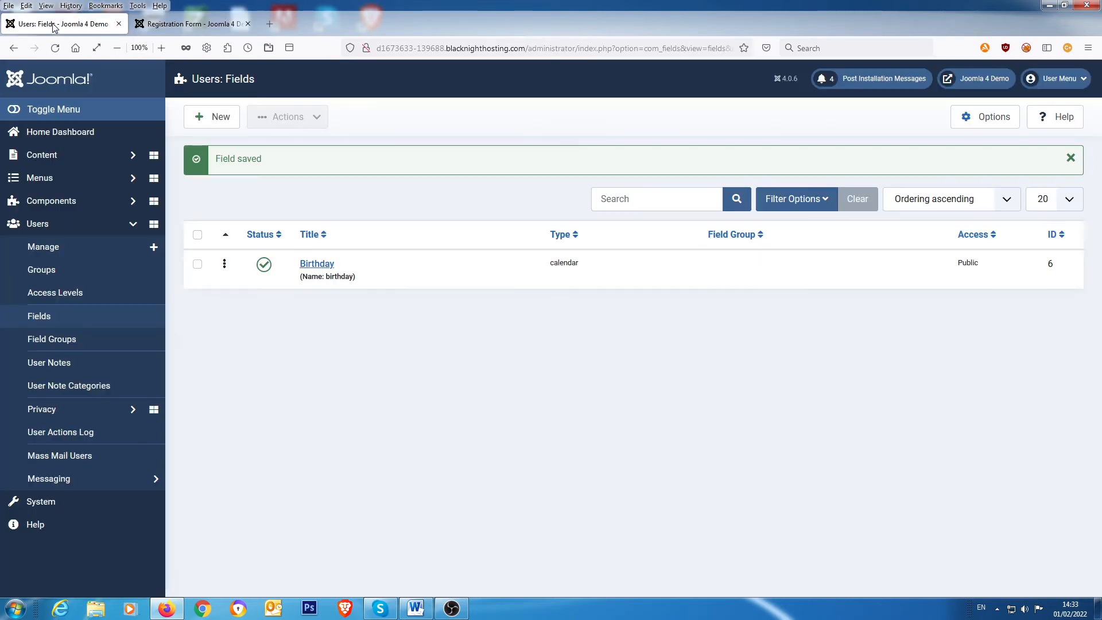
{"action": "mouse_move", "coordinate": [317, 264]}
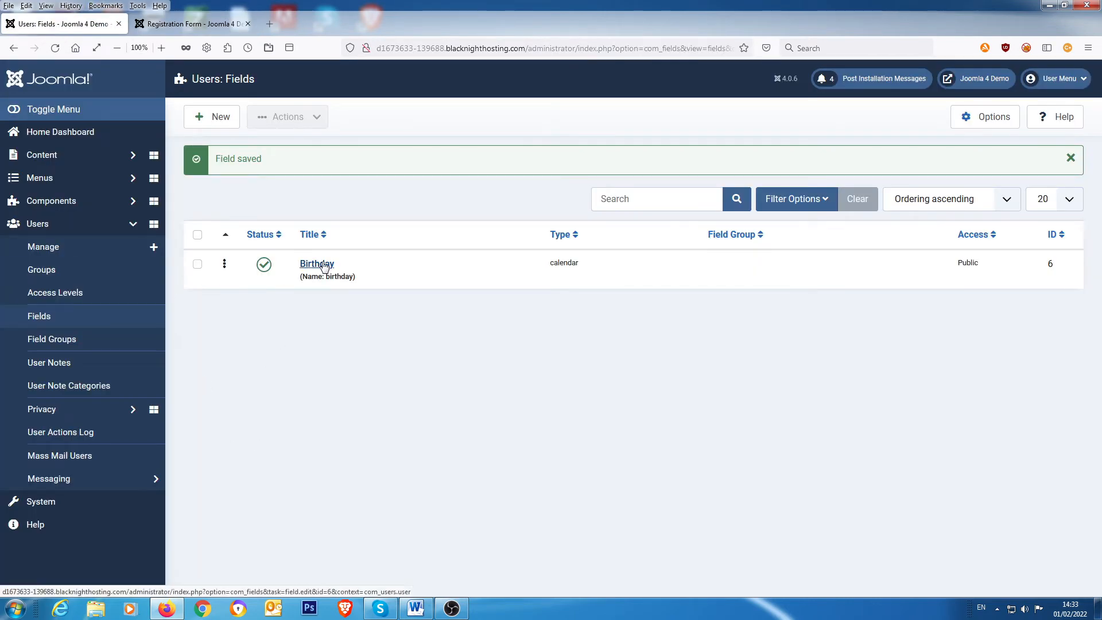
{"action": "left_click", "coordinate": [317, 263]}
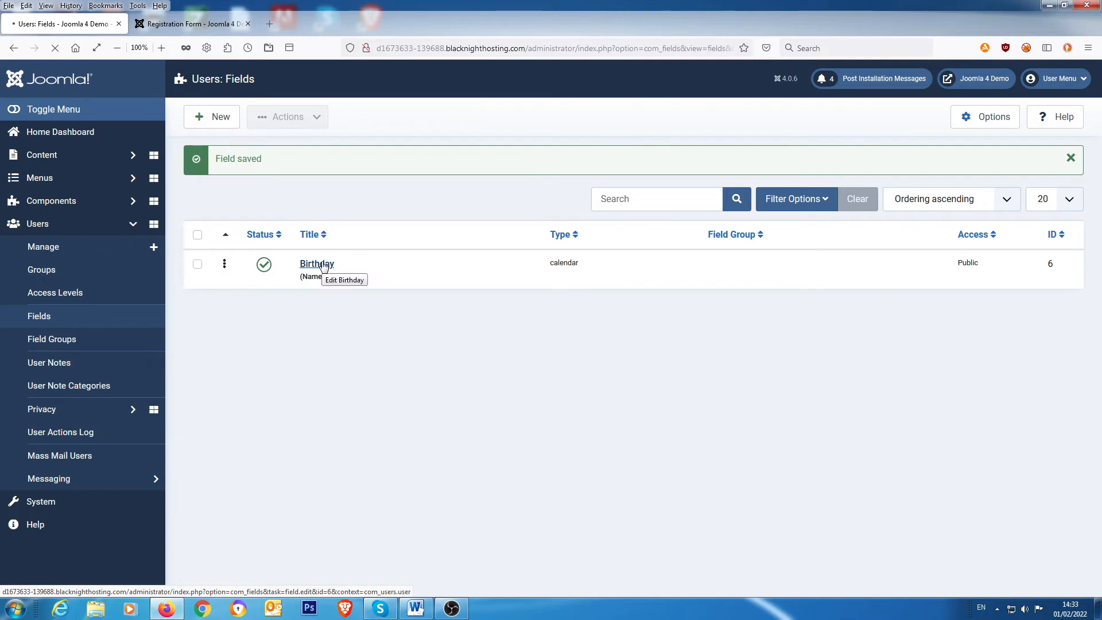
{"action": "left_click", "coordinate": [317, 264]}
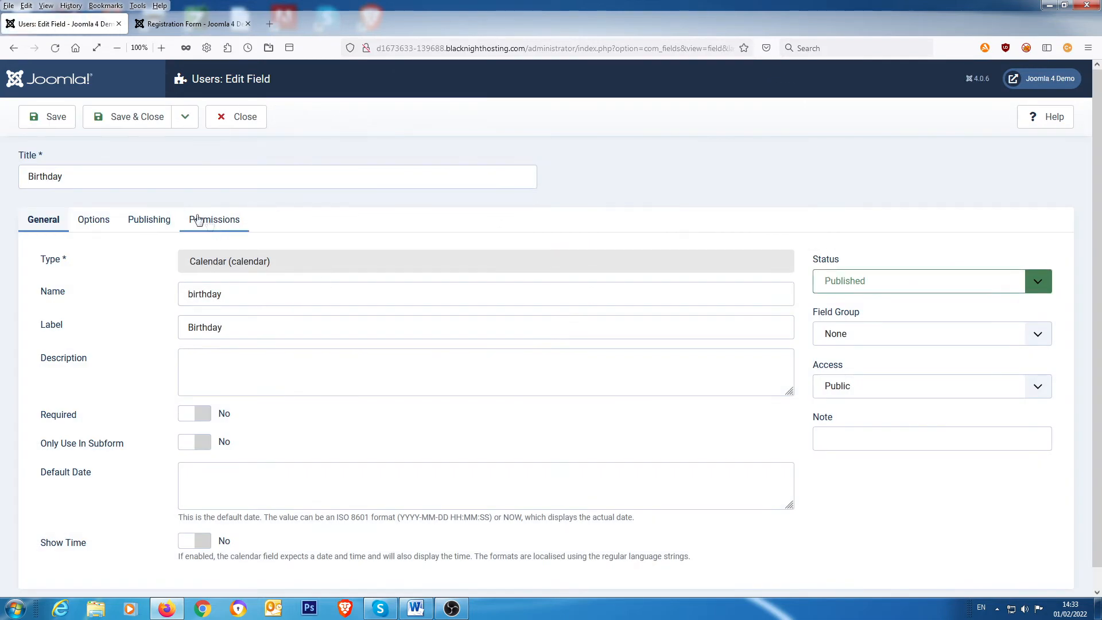
{"action": "left_click", "coordinate": [214, 219]}
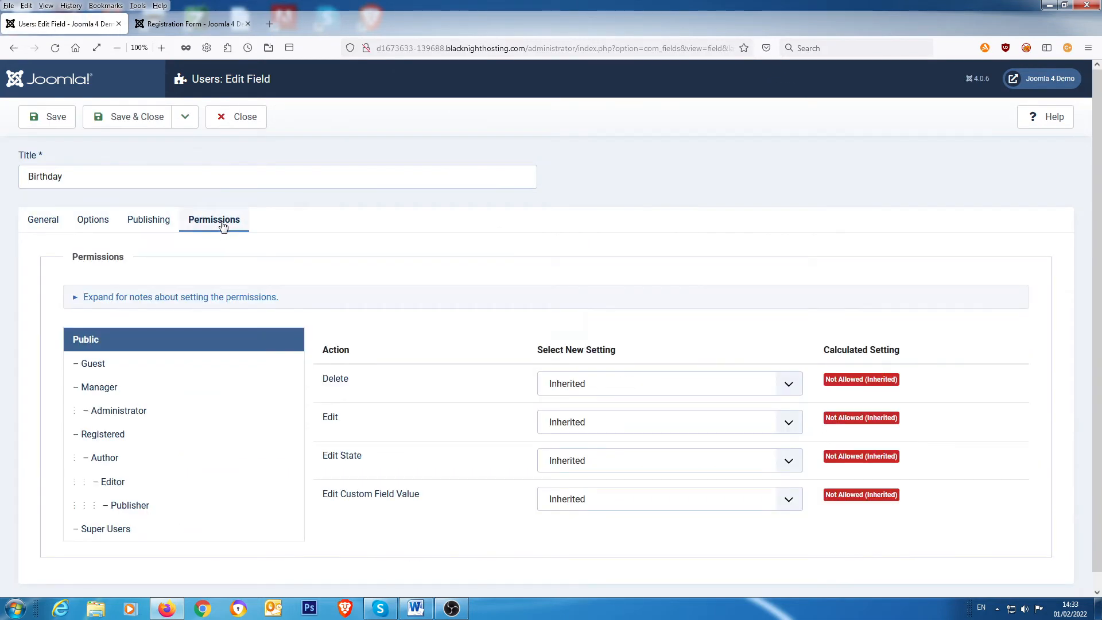
{"action": "mouse_move", "coordinate": [358, 497]}
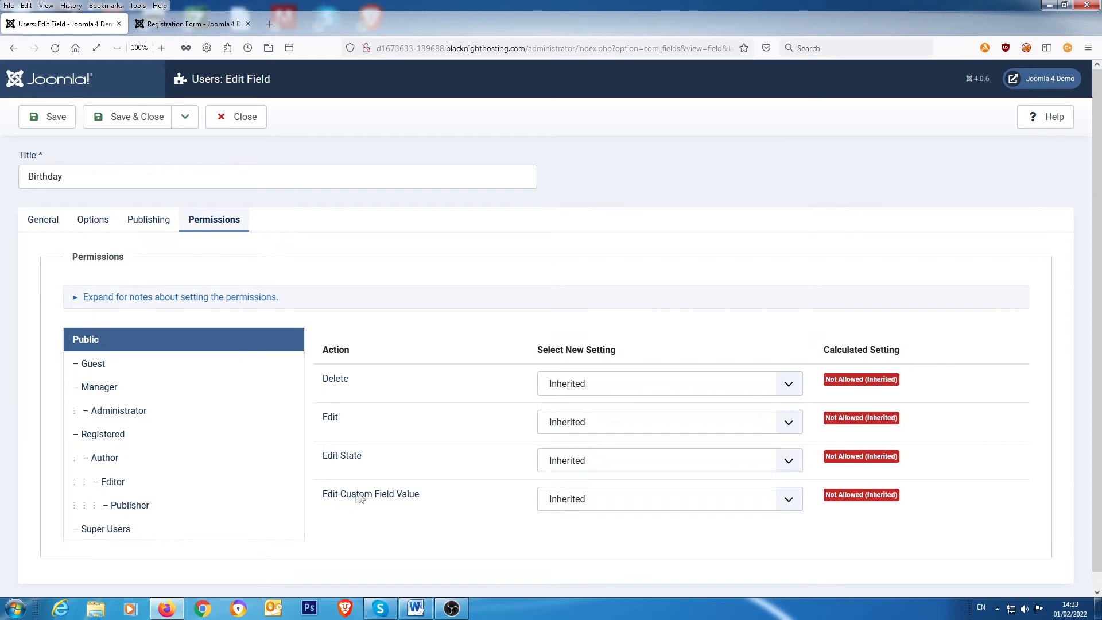
{"action": "mouse_move", "coordinate": [412, 503]}
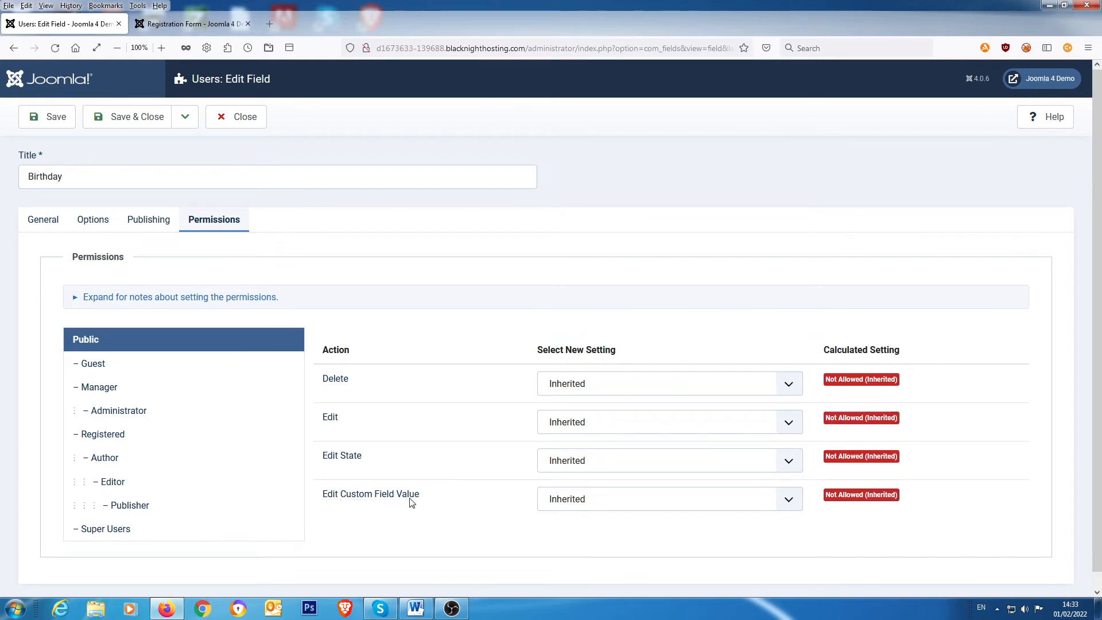
{"action": "mouse_move", "coordinate": [854, 505]}
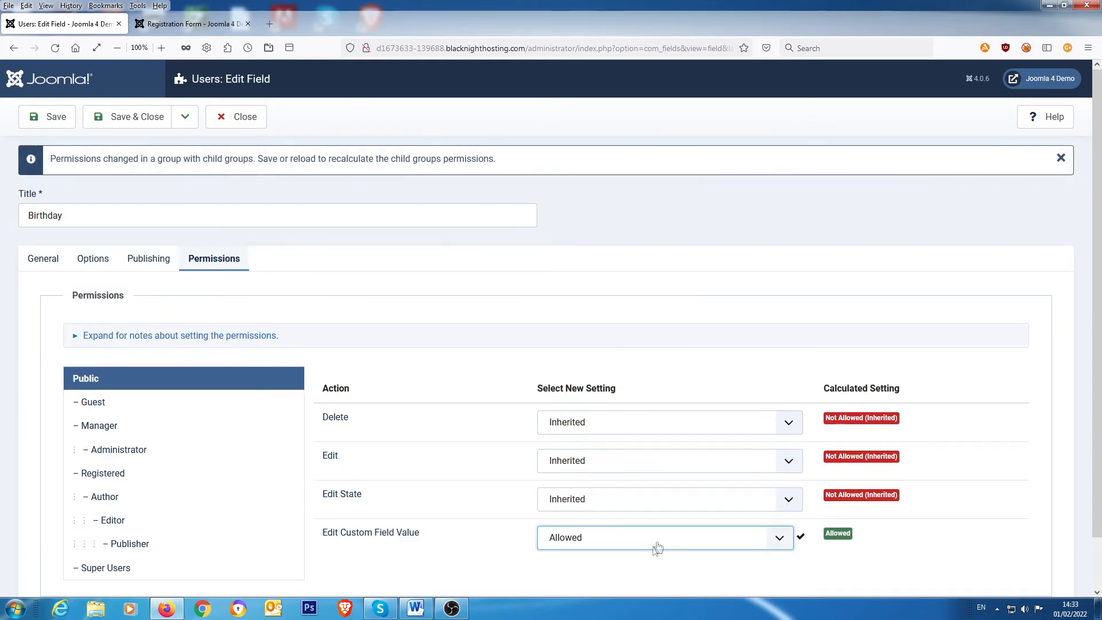
{"action": "left_click", "coordinate": [136, 117]}
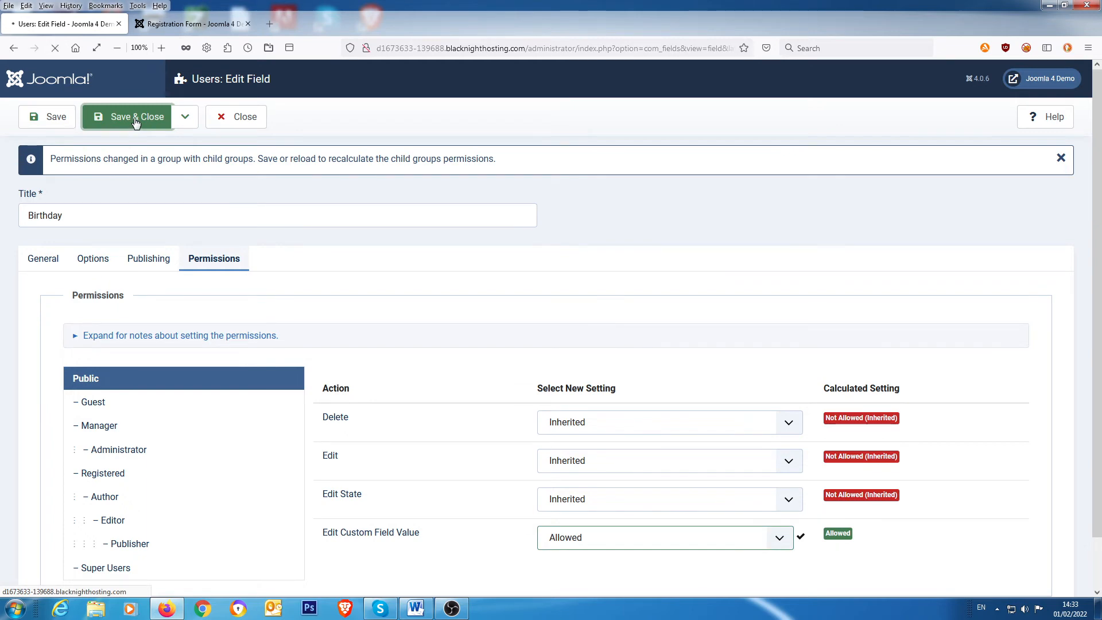
{"action": "left_click", "coordinate": [135, 118]}
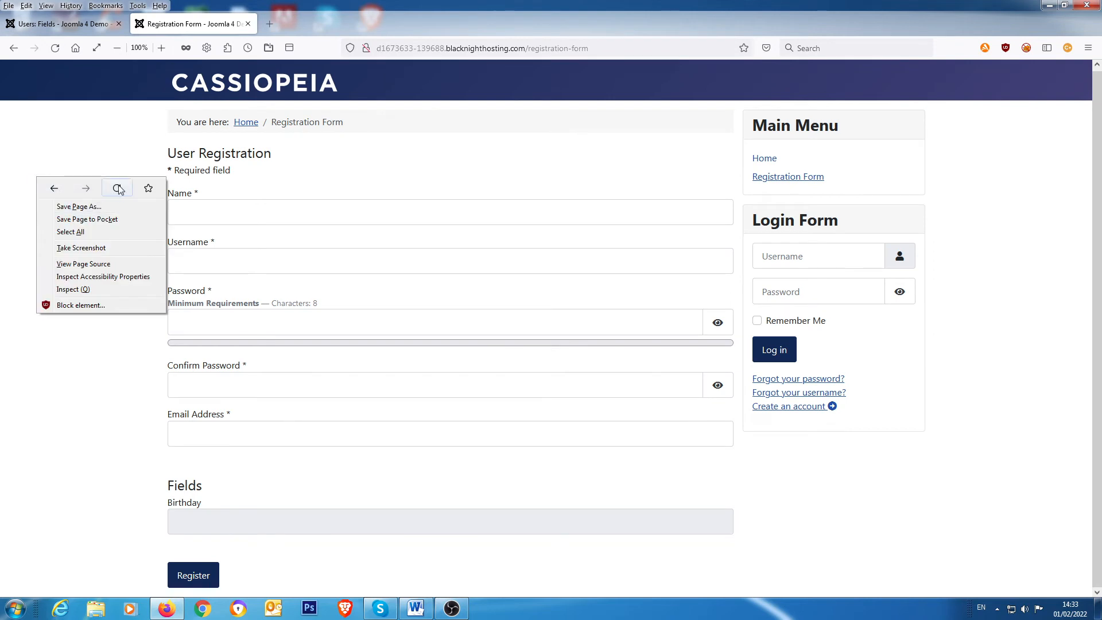
Step: Reload the registration form and set Birthday to 16 February 2022 from the calendar
{"action": "left_click", "coordinate": [112, 195]}
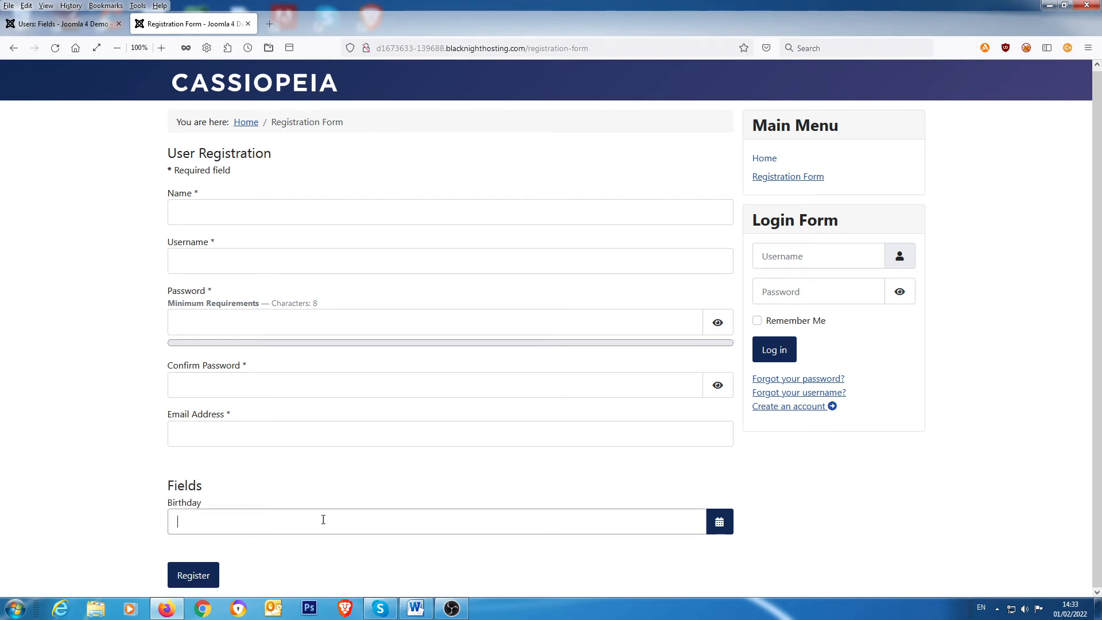
{"action": "left_click", "coordinate": [718, 521]}
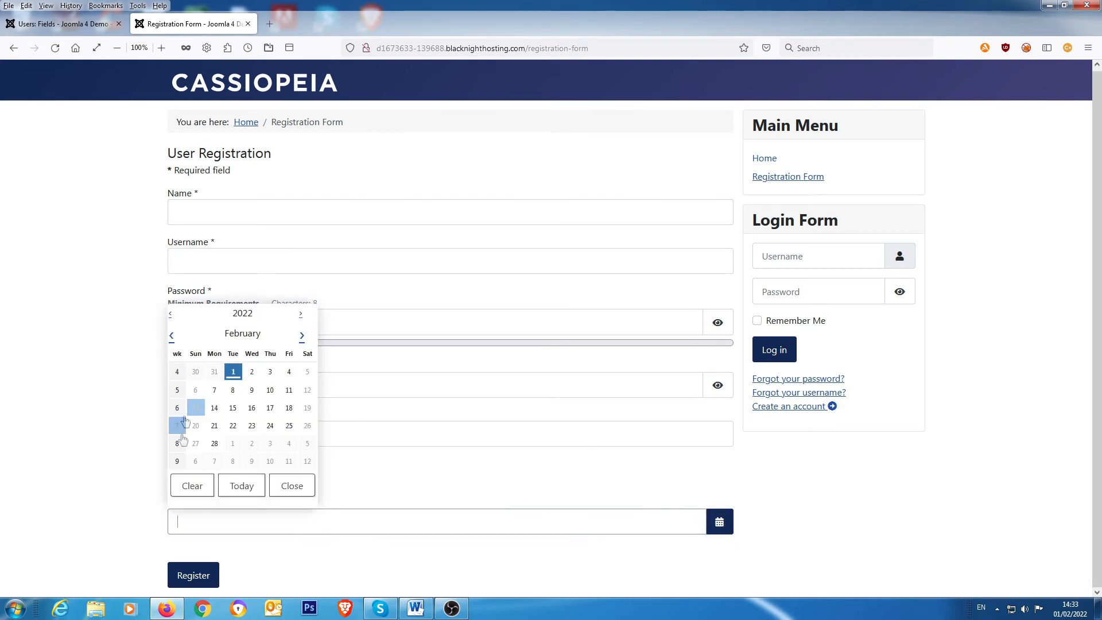
{"action": "left_click", "coordinate": [251, 407]}
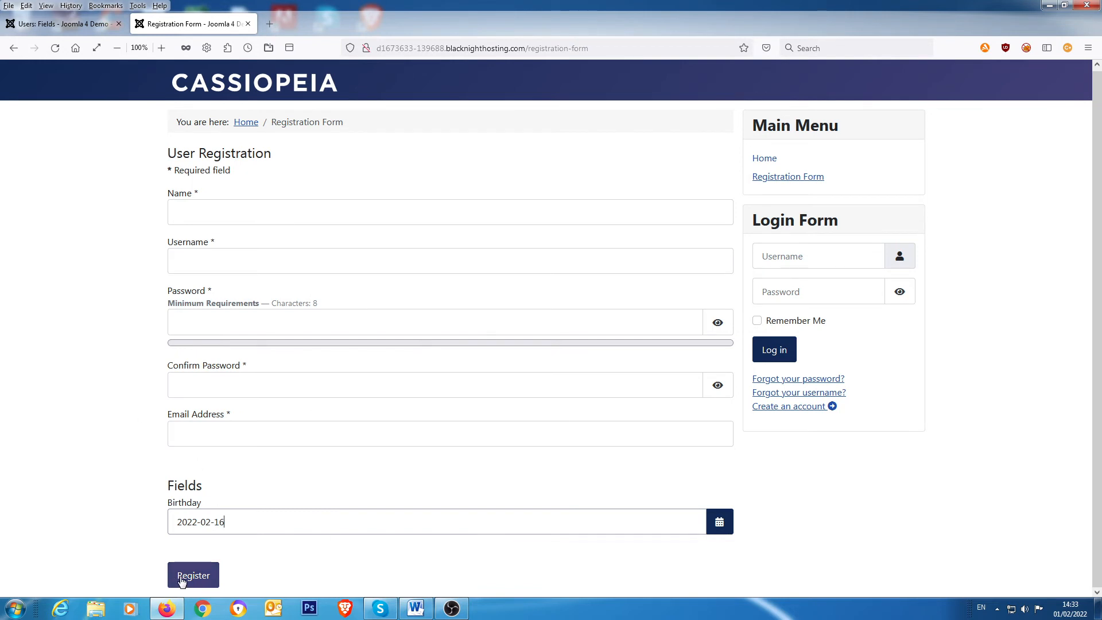
{"action": "mouse_move", "coordinate": [90, 456]}
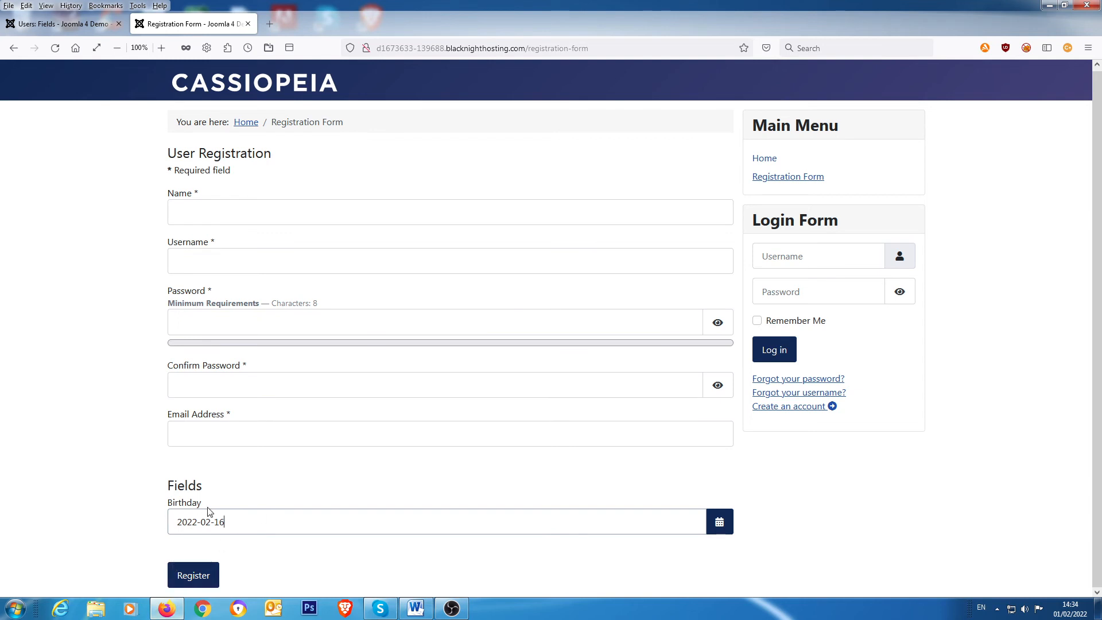
{"action": "mouse_move", "coordinate": [182, 506]}
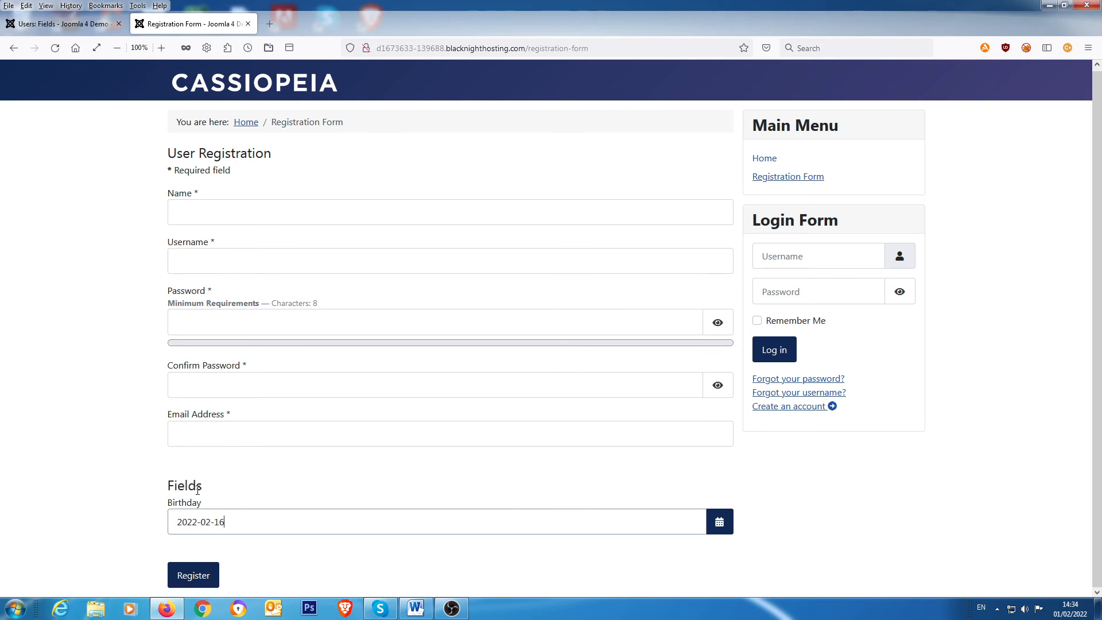
{"action": "mouse_move", "coordinate": [220, 324]}
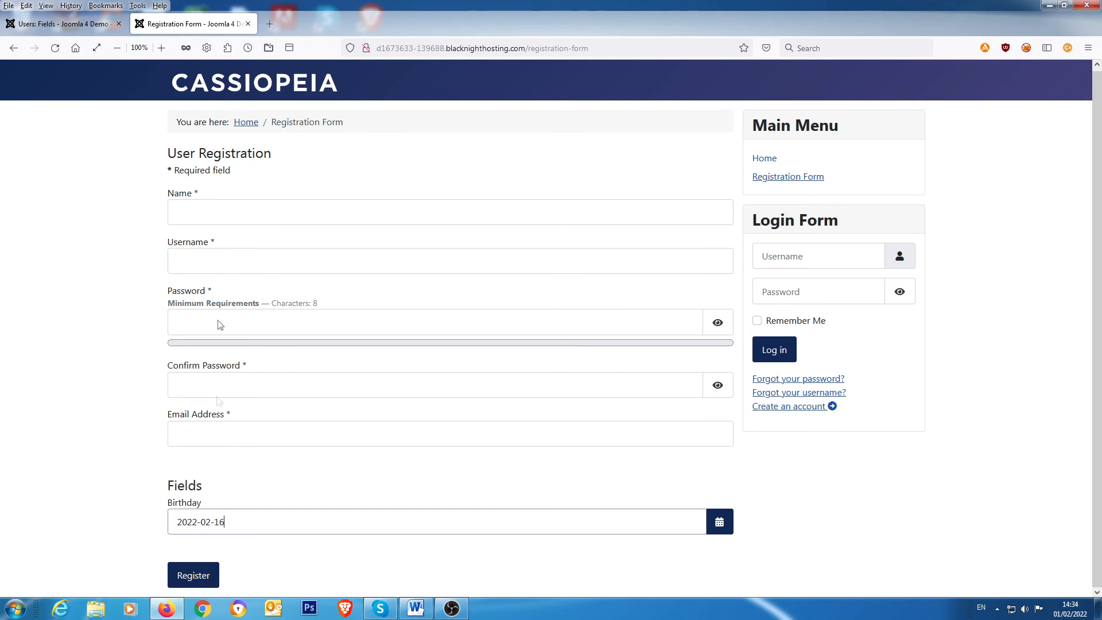
Step: Inspect the Fields legend, set its font-size to 0rem to hide it, and close DevTools
{"action": "left_click", "coordinate": [136, 6]}
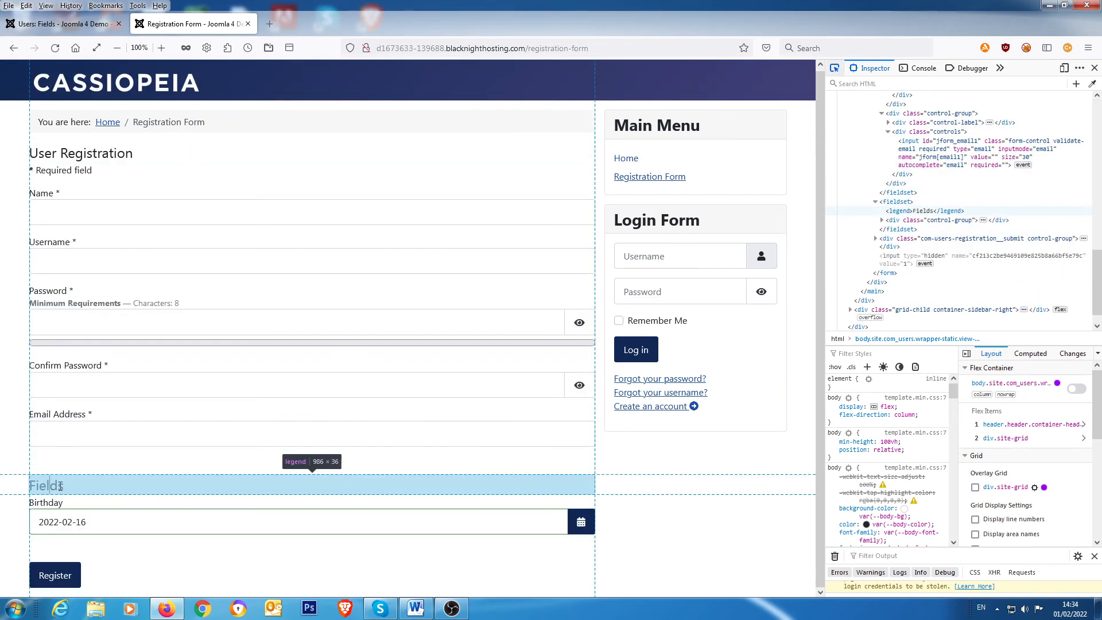
{"action": "left_click", "coordinate": [43, 484]}
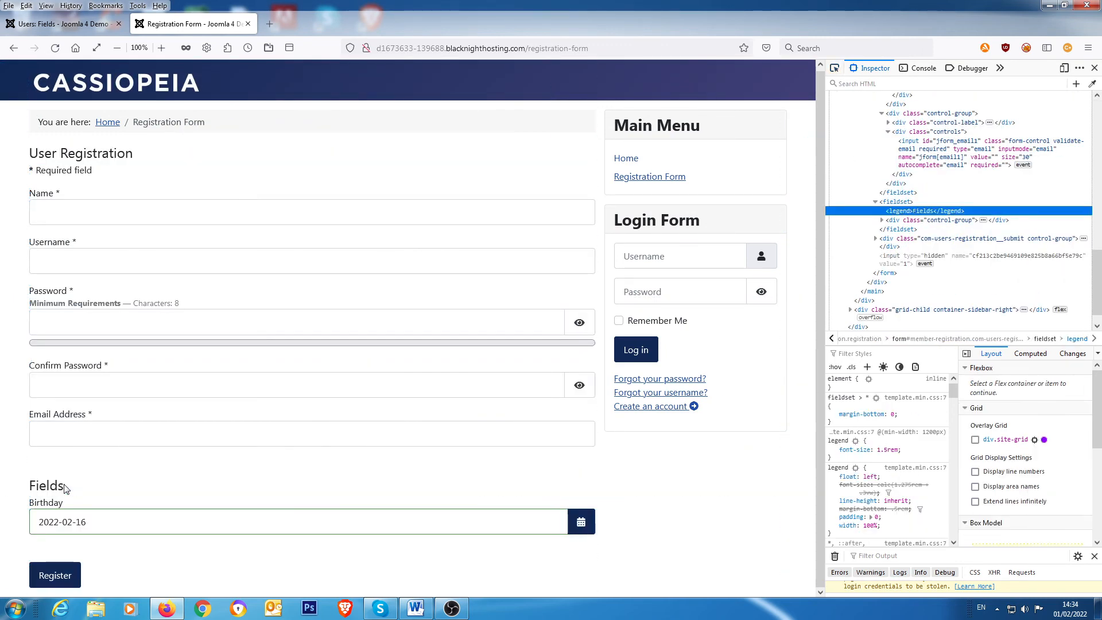
{"action": "left_click", "coordinate": [834, 450]}
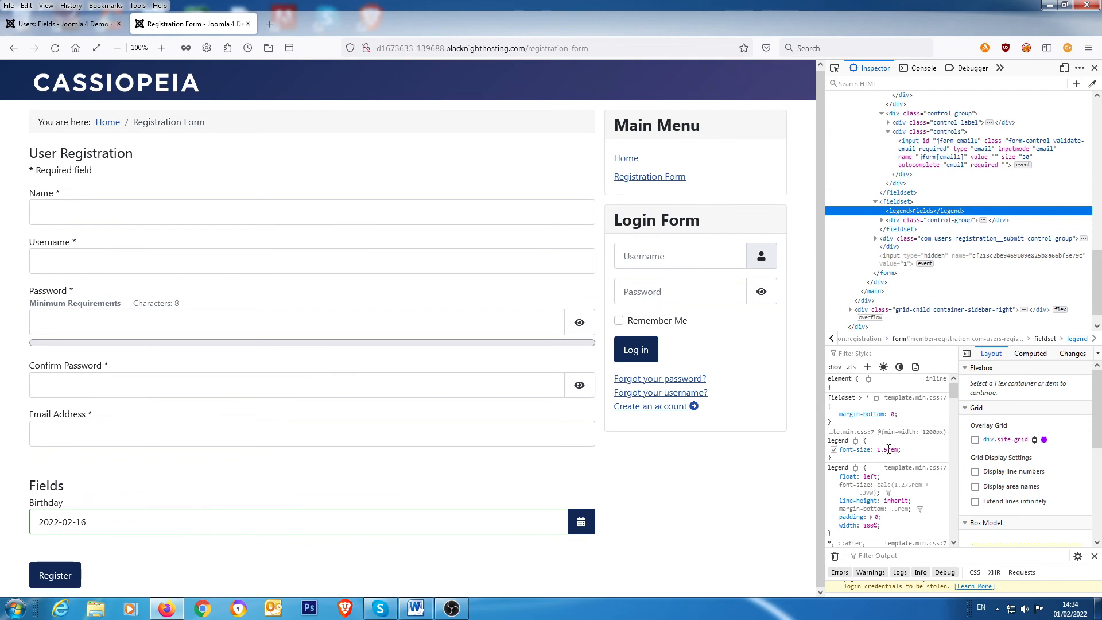
{"action": "double_click", "coordinate": [885, 448]}
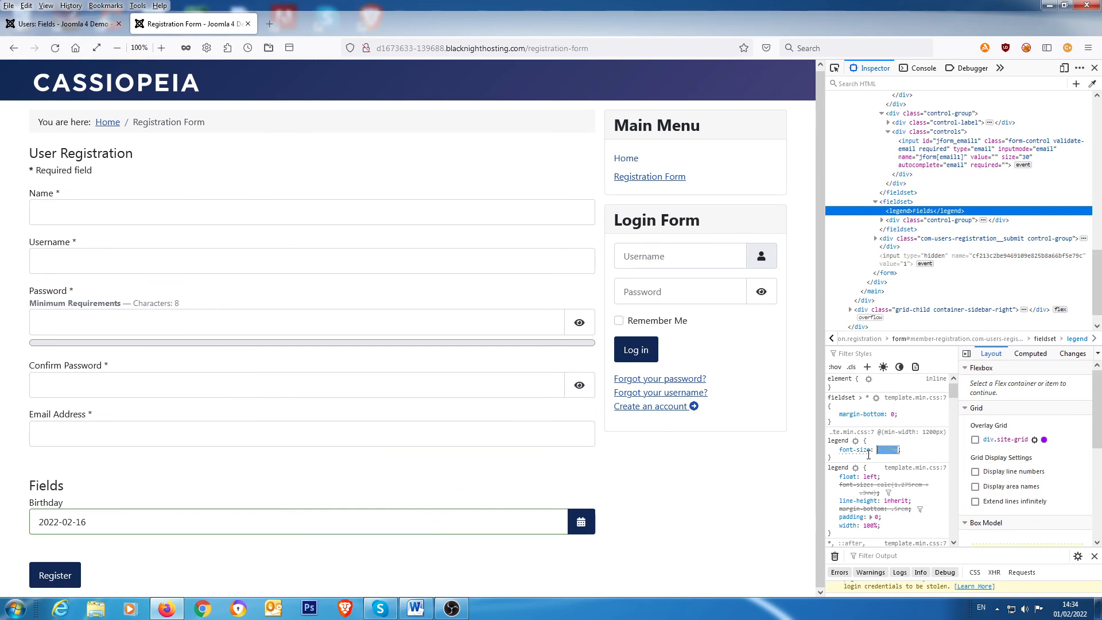
{"action": "type", "text": "05rem"}
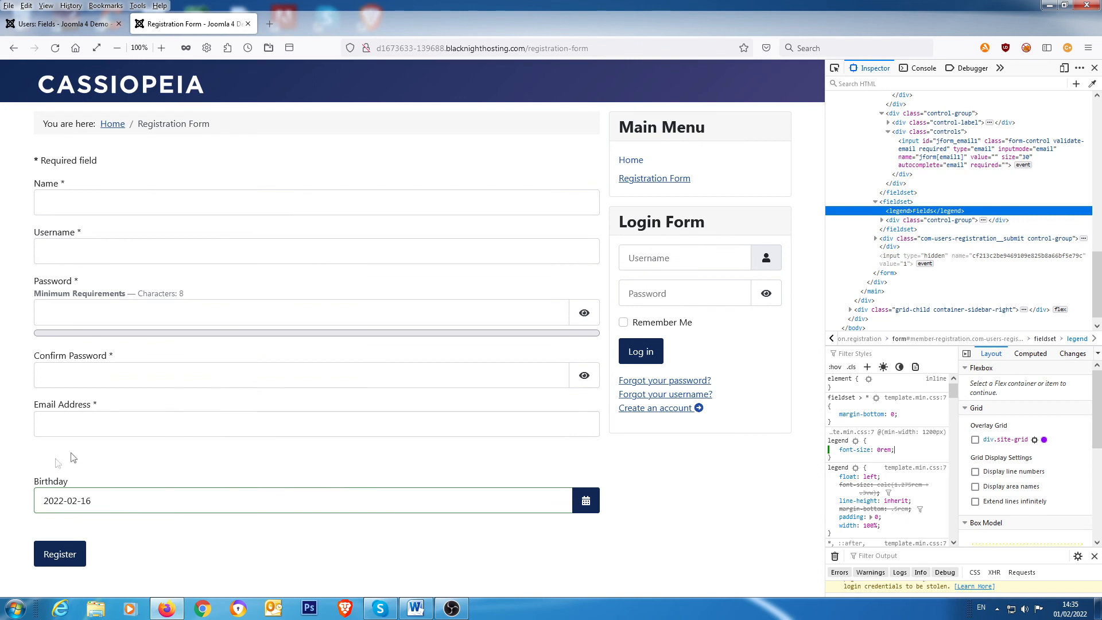
{"action": "mouse_move", "coordinate": [83, 463]}
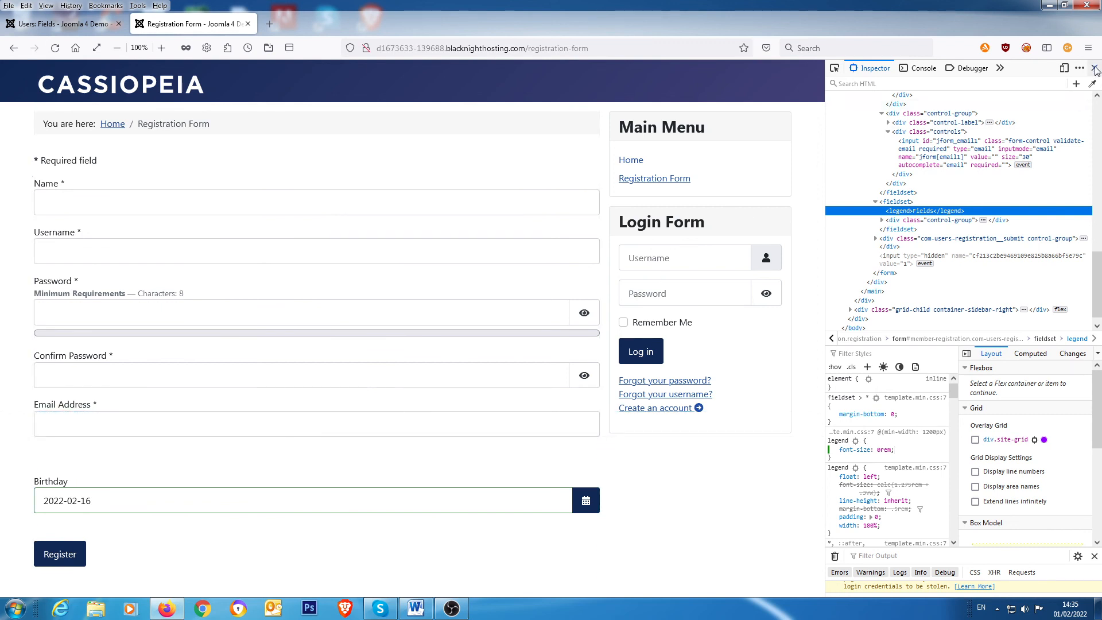
{"action": "left_click", "coordinate": [1094, 67]}
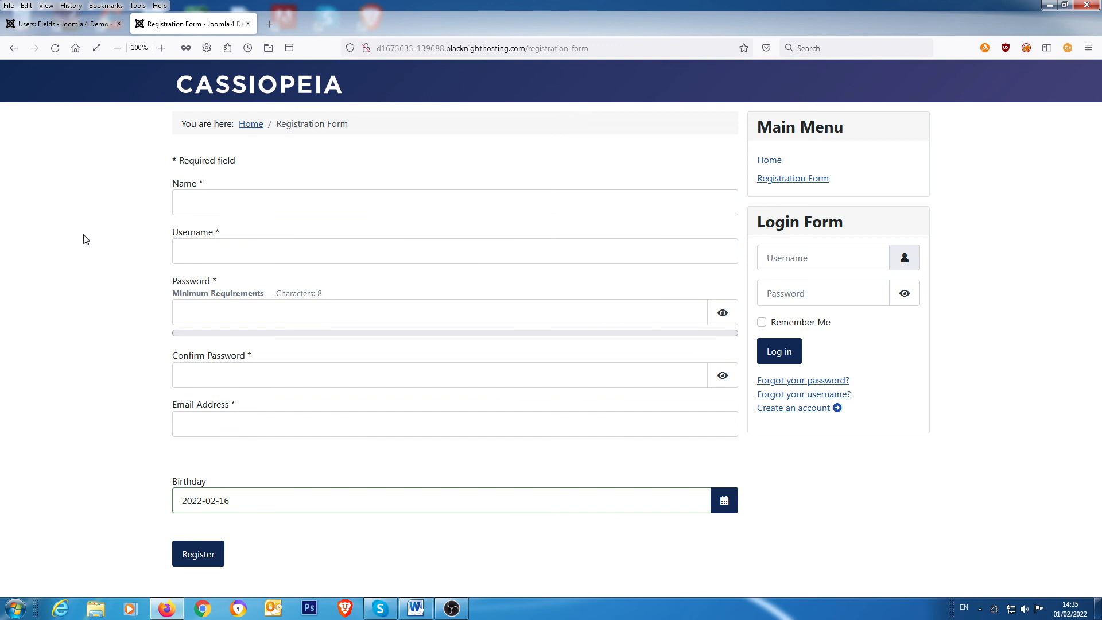